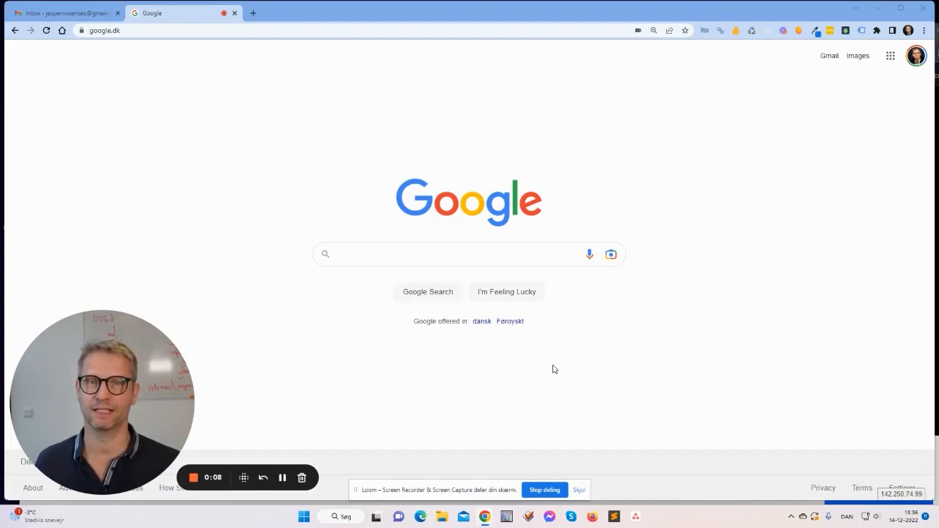
Search google.dk for 'ibm cloud' in the incognito window and open the IBM Cloud result.
key("alt+tab")
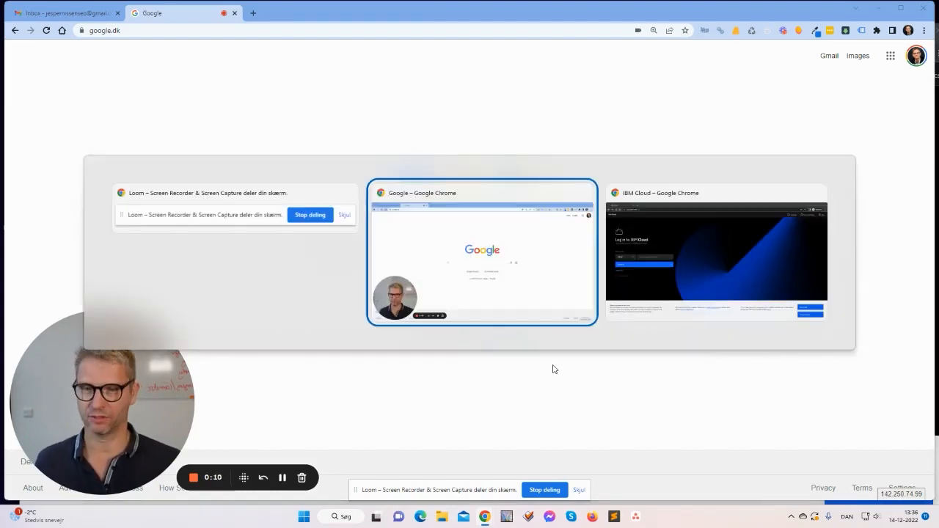
left_click(716, 252)
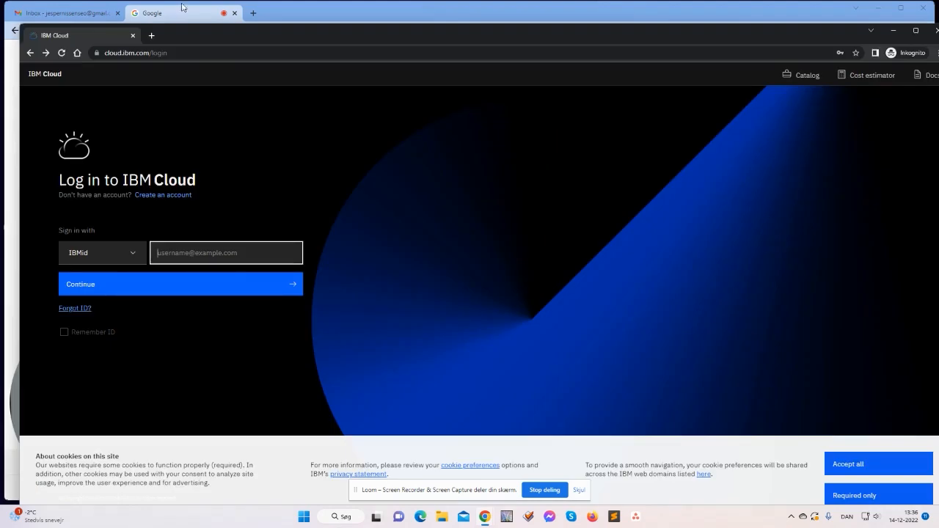
type("google.dk")
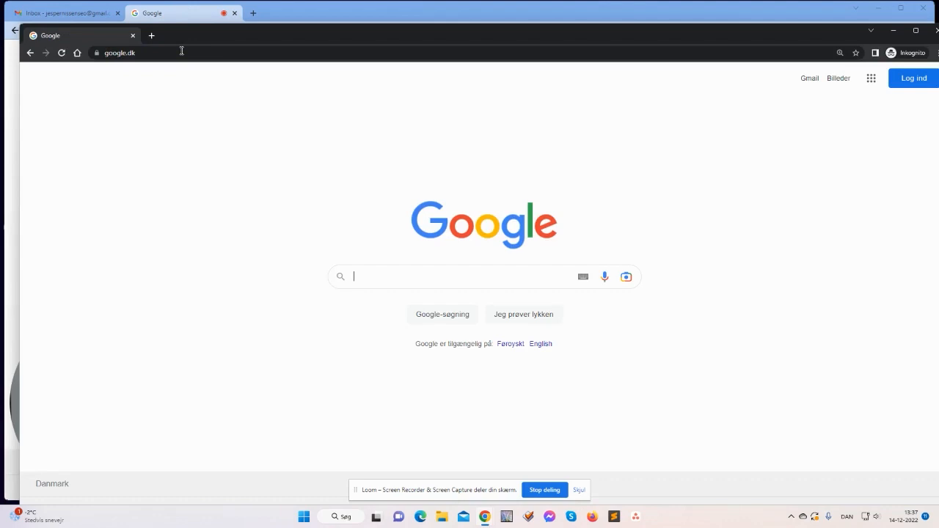
type("ibm")
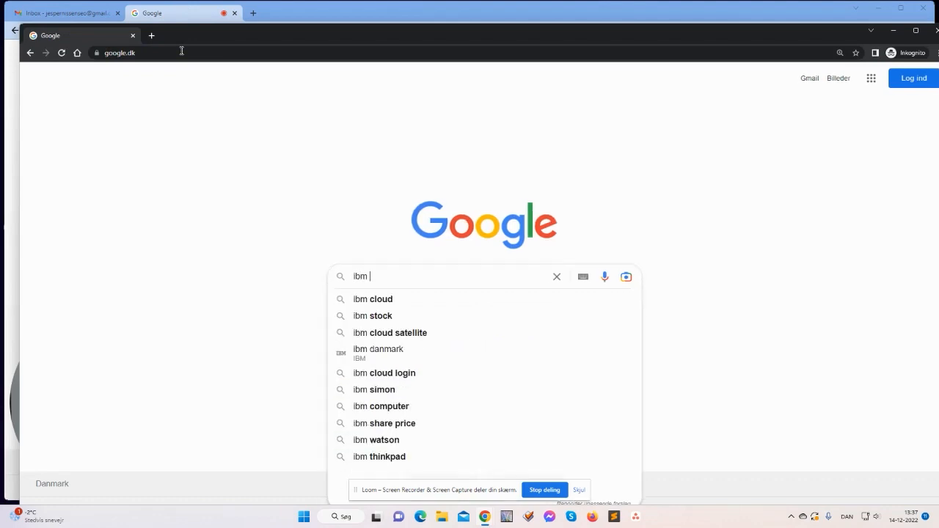
type("cloud")
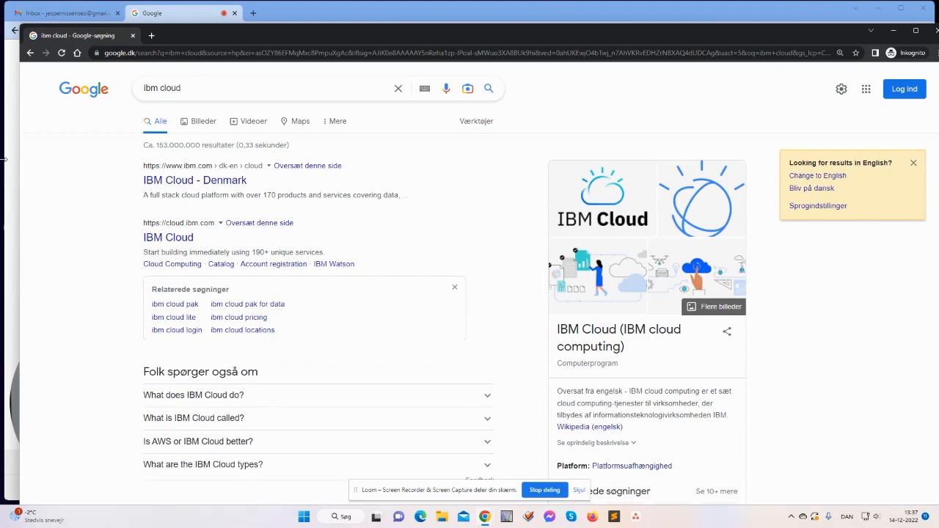
double_click(168, 238)
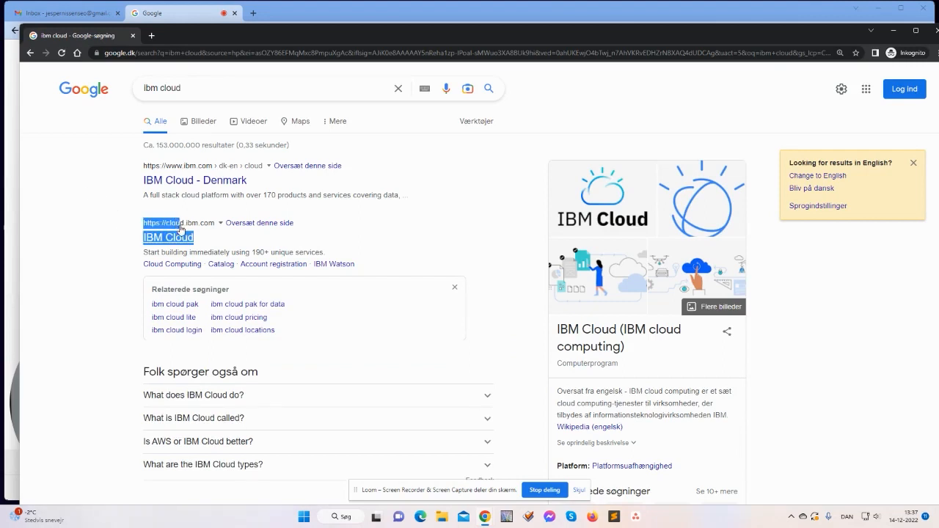
mouse_move(86, 232)
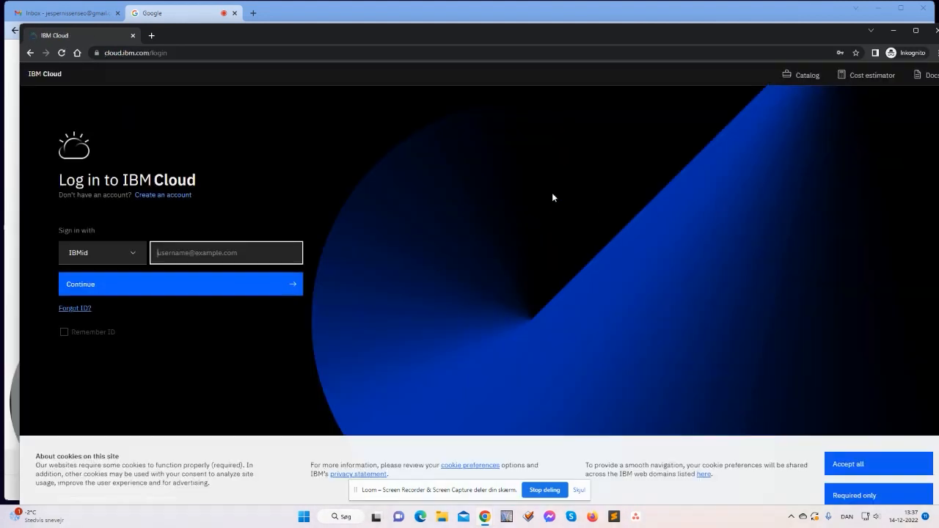
mouse_move(416, 198)
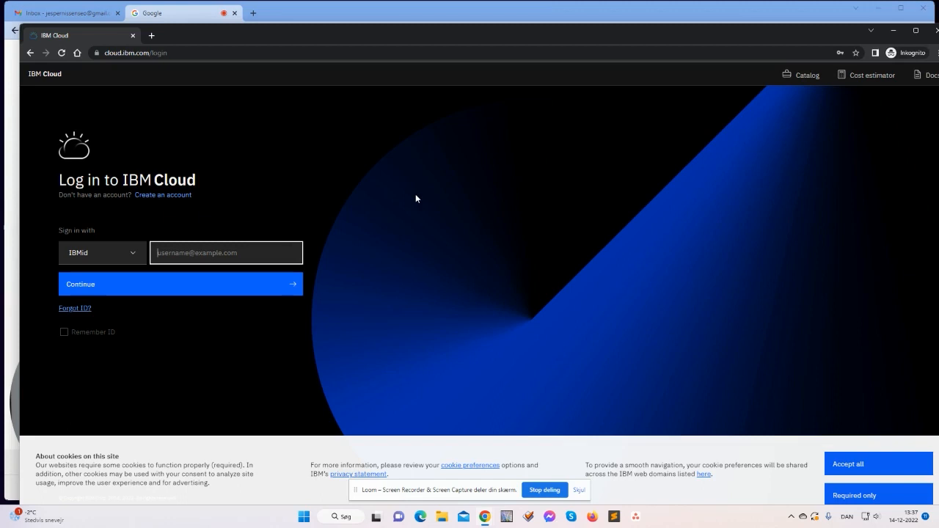
mouse_move(162, 202)
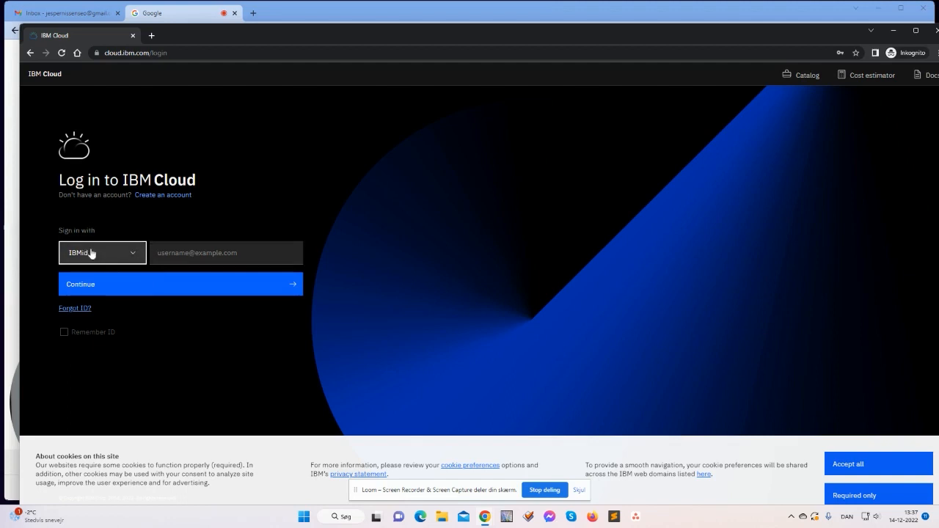
Leave the IBM Cloud login page via 'Create an account' to reach the registration form.
left_click(163, 194)
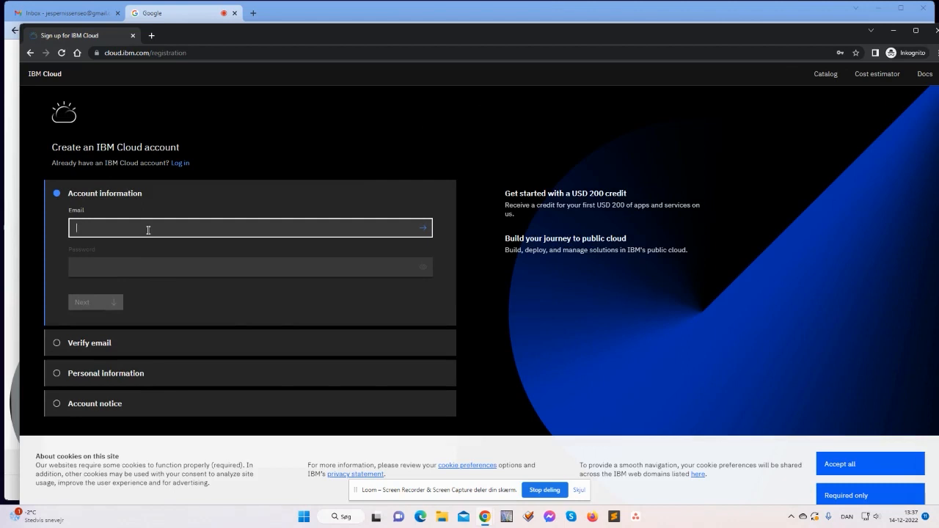
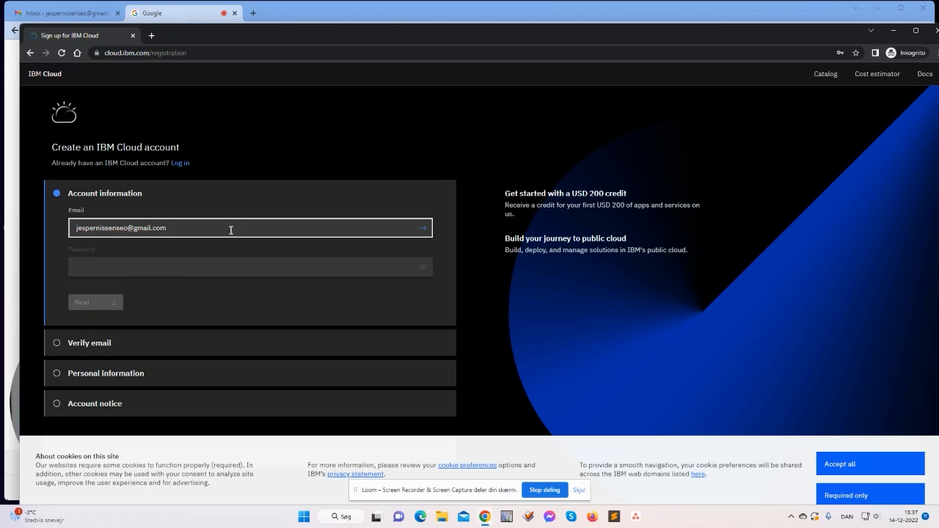
Enter the jespernissens .com email and a compliant password, then continue to email verification.
left_click(422, 228)
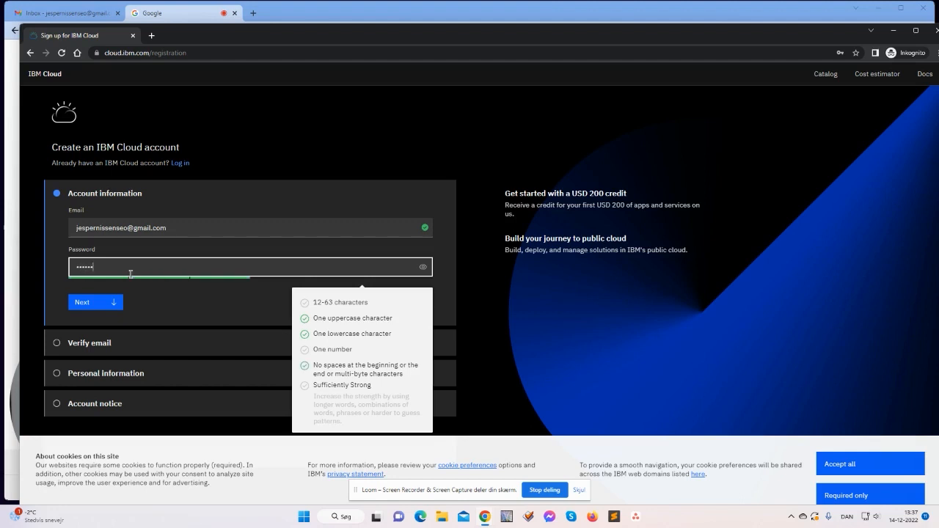
type("•")
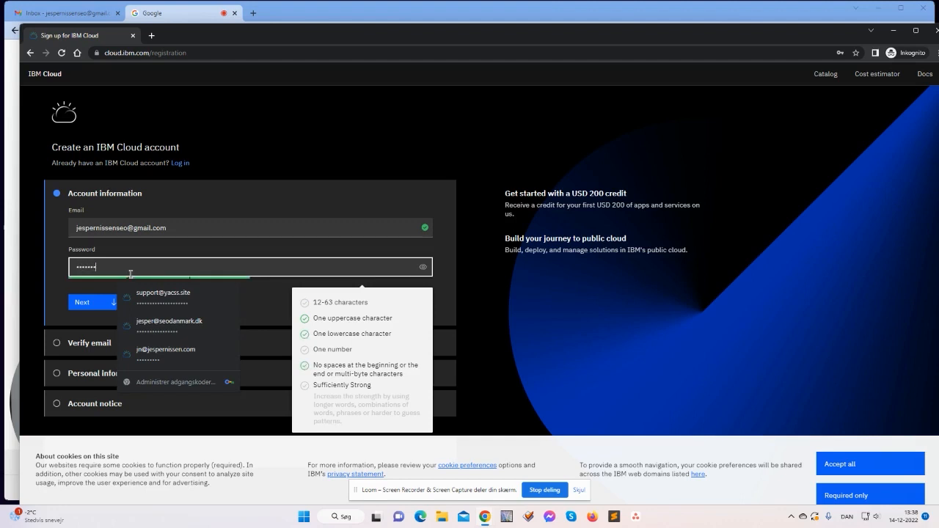
type("password")
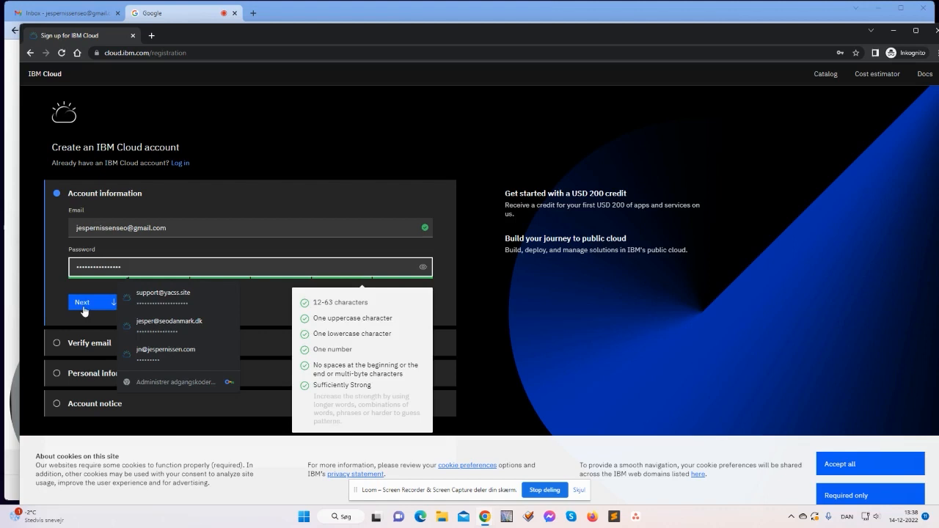
left_click(88, 302)
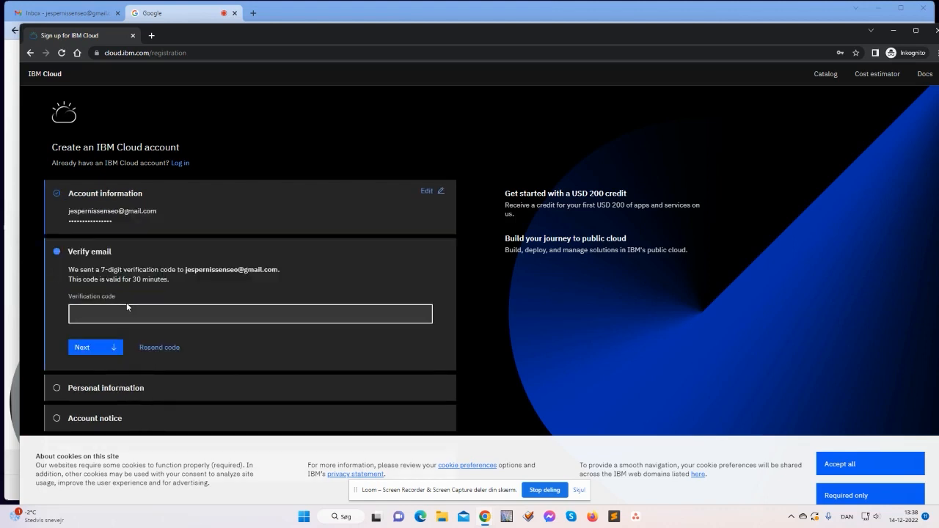
mouse_move(100, 267)
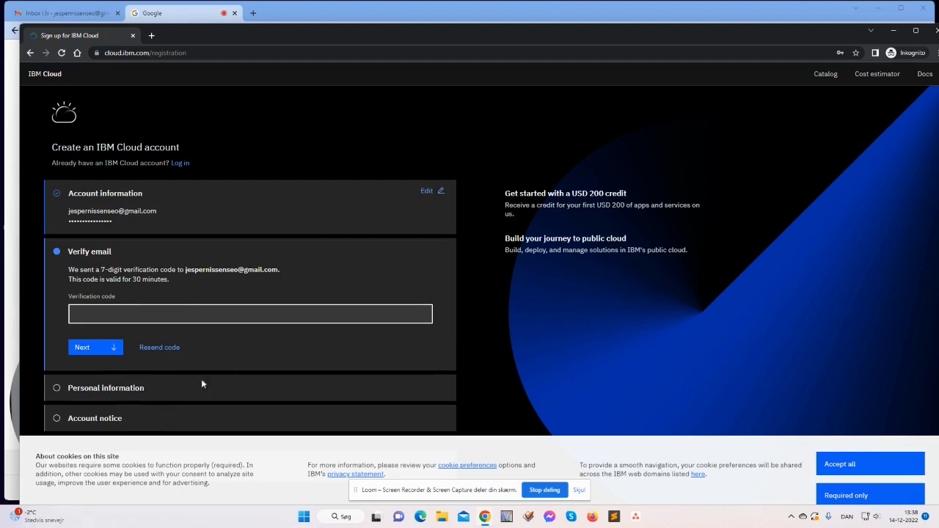
mouse_move(182, 14)
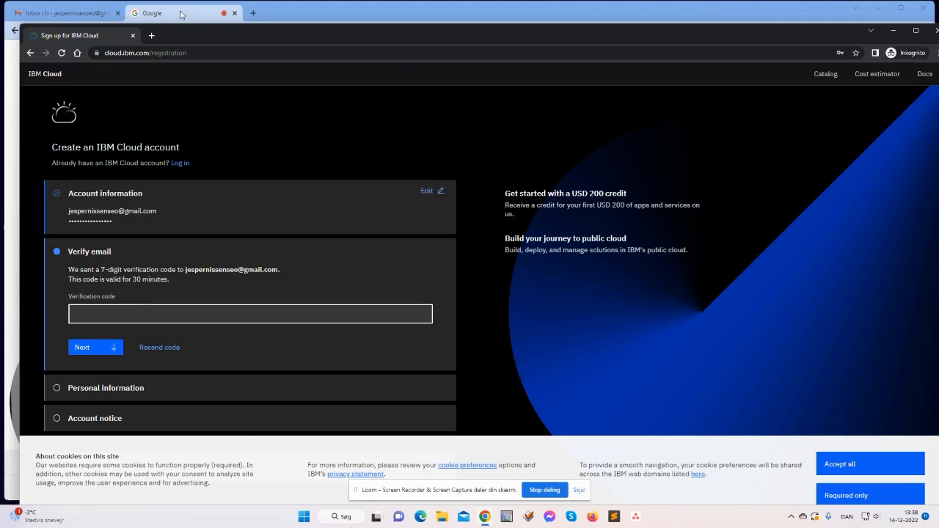
left_click(82, 346)
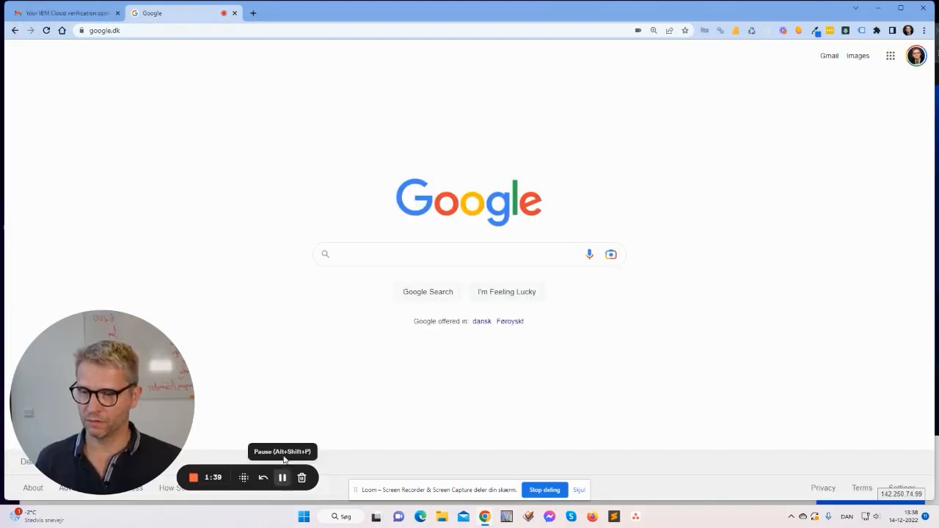
left_click(66, 13)
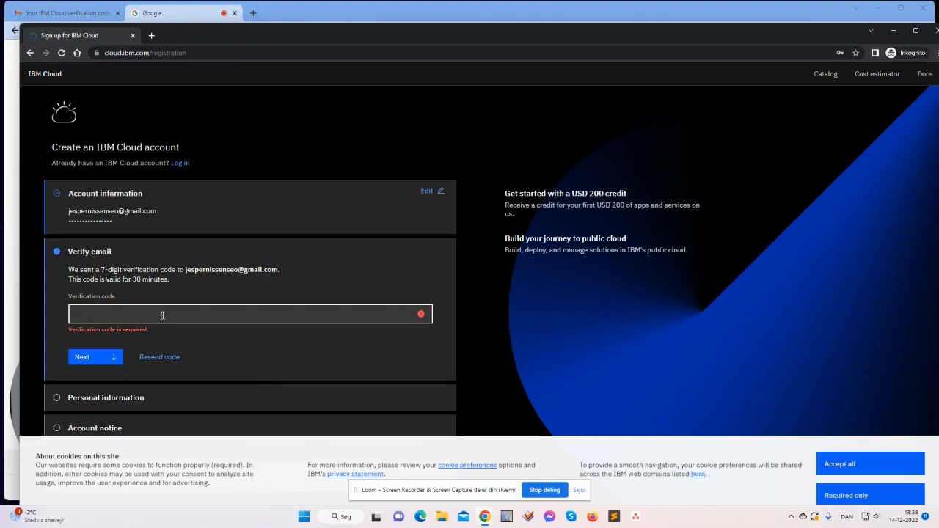
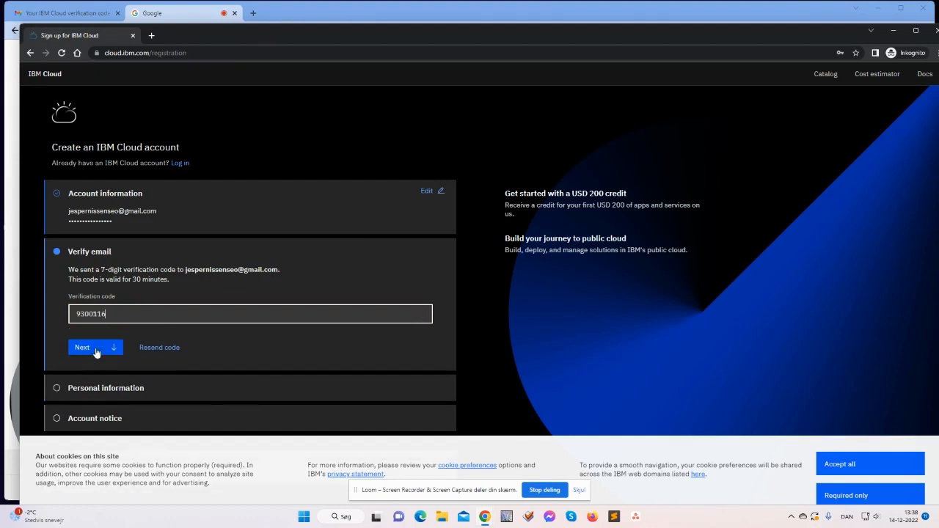
left_click(82, 346)
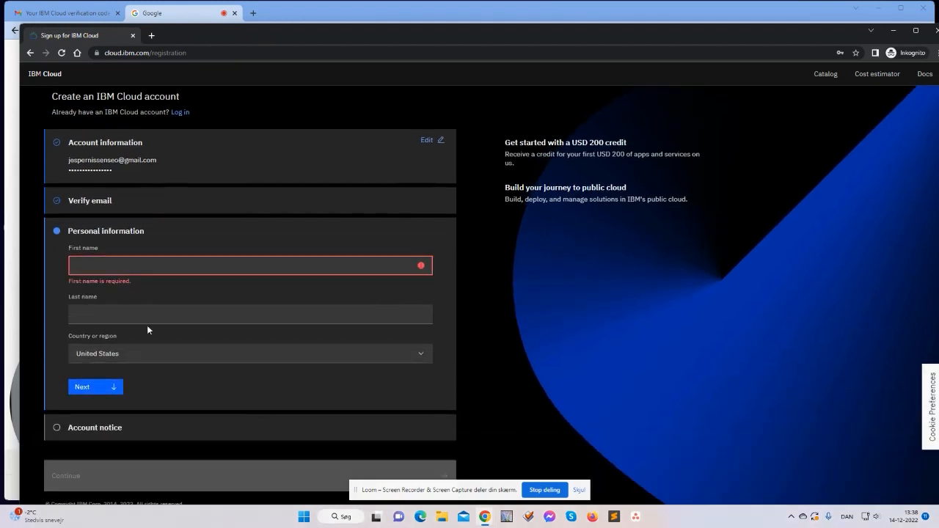
Fill the personal information with first name and country Denmark and confirm it.
left_click(179, 264)
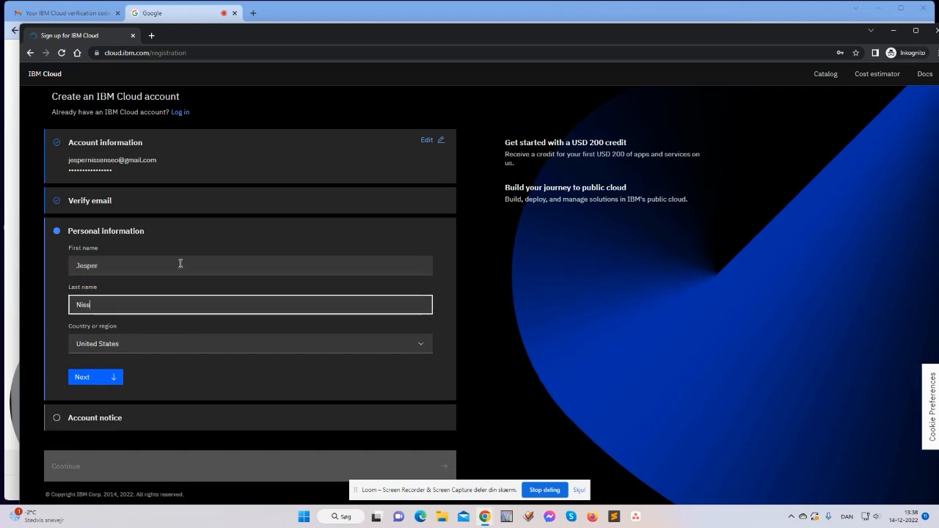
left_click(250, 344)
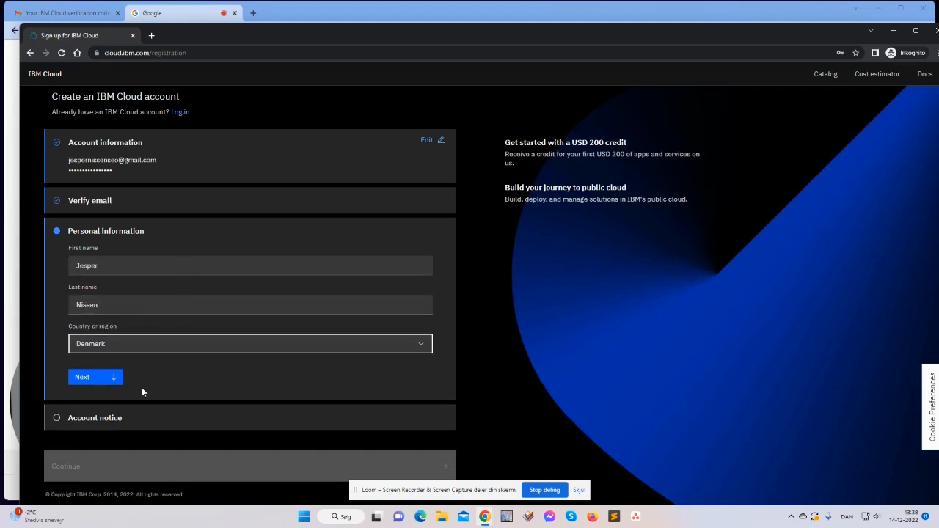
left_click(83, 376)
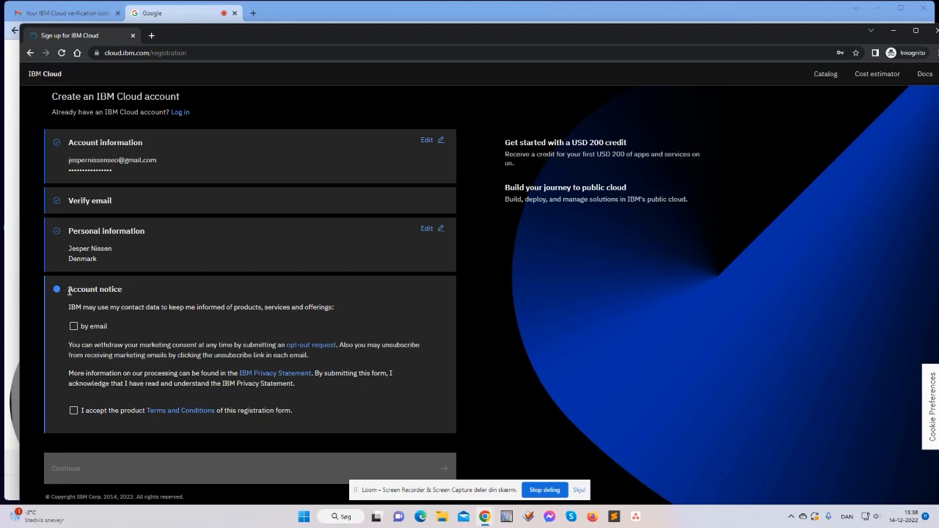
mouse_move(144, 329)
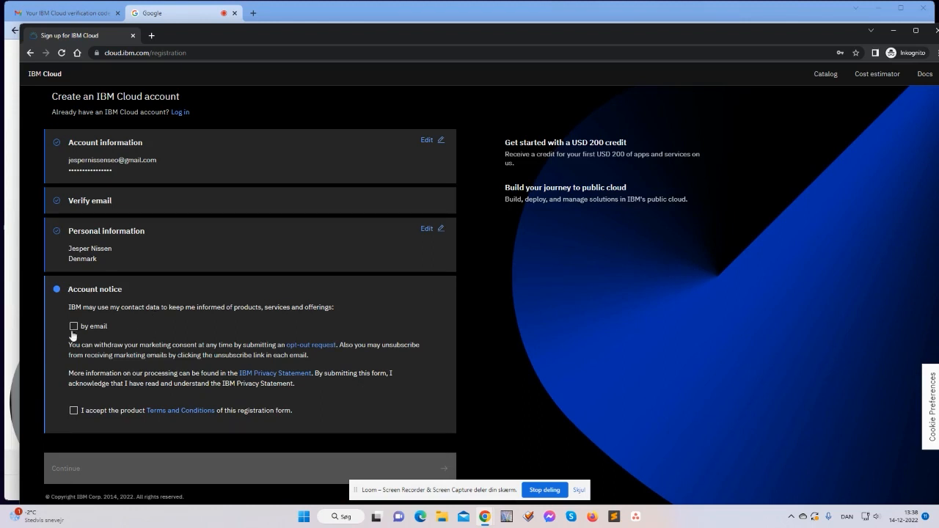
Agree to IBM email updates, accept the Terms and Conditions and review the privacy notice.
left_click(74, 326)
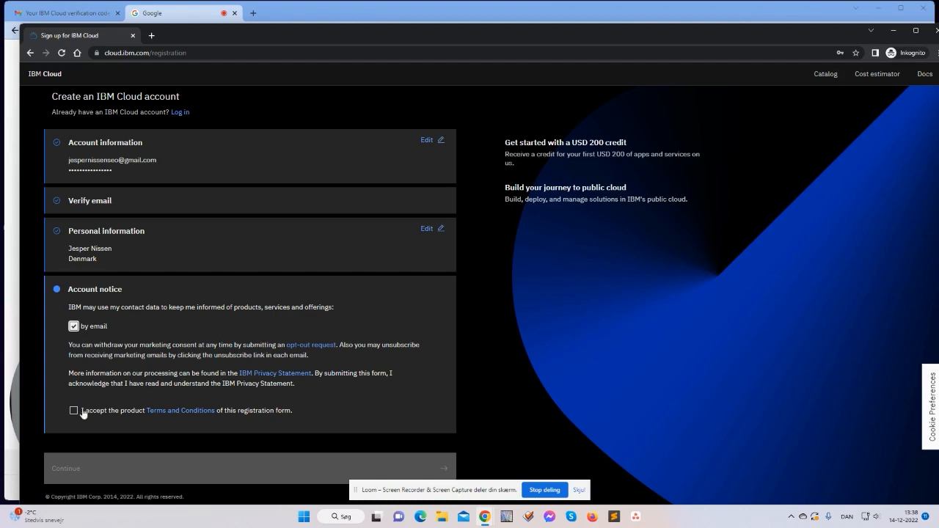
left_click(181, 411)
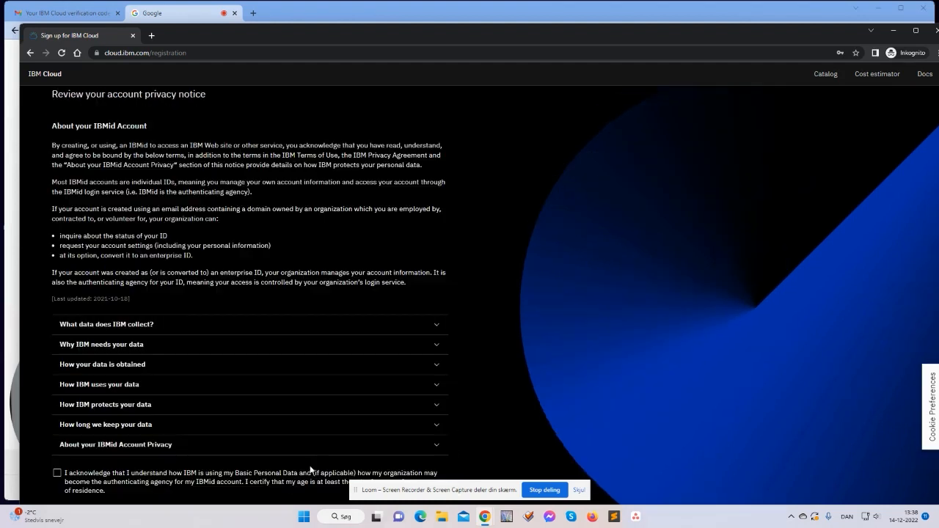
mouse_move(296, 255)
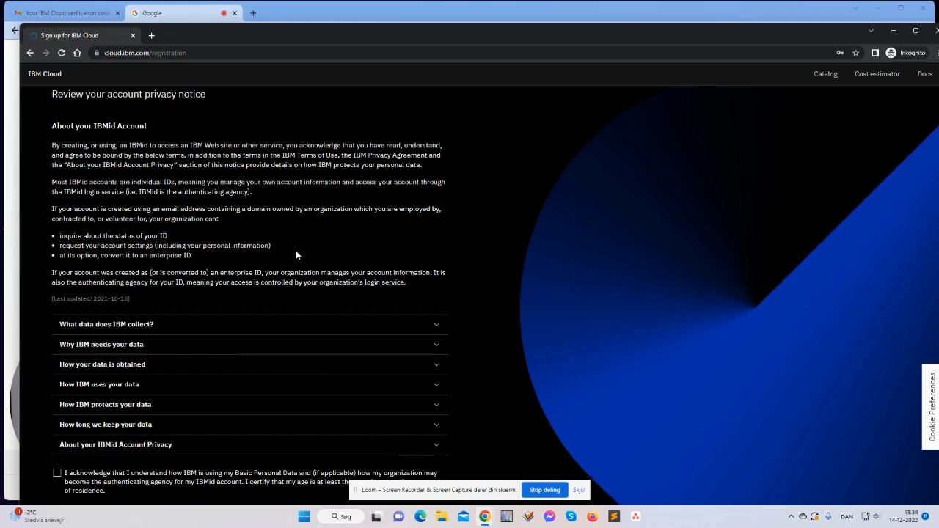
mouse_move(97, 120)
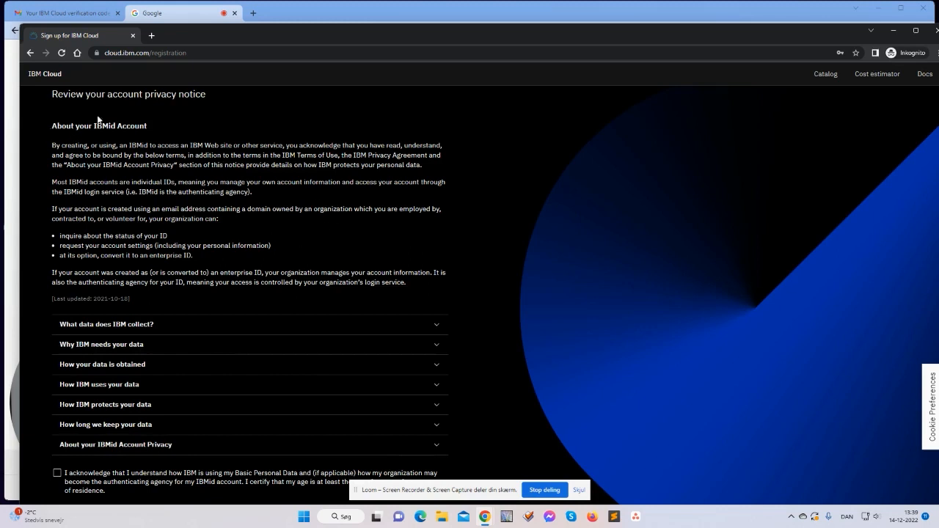
mouse_move(56, 96)
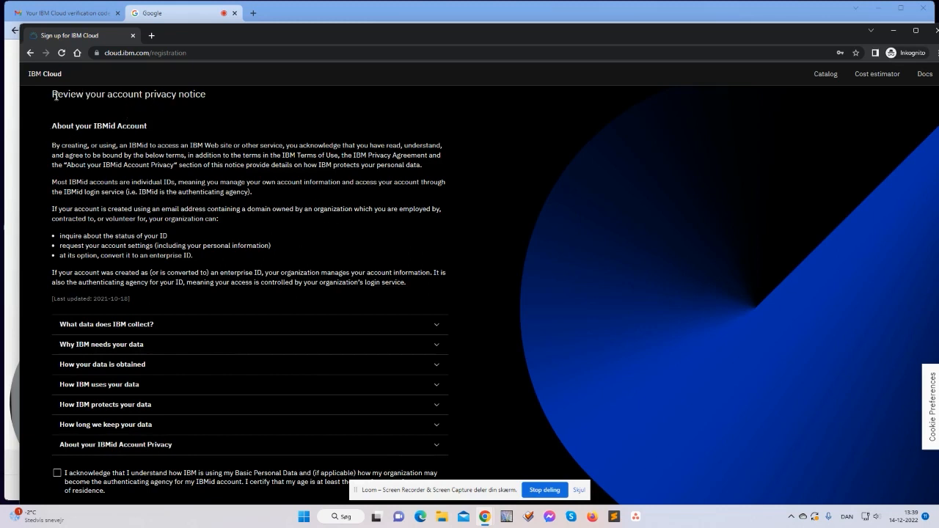
scroll("up", 3)
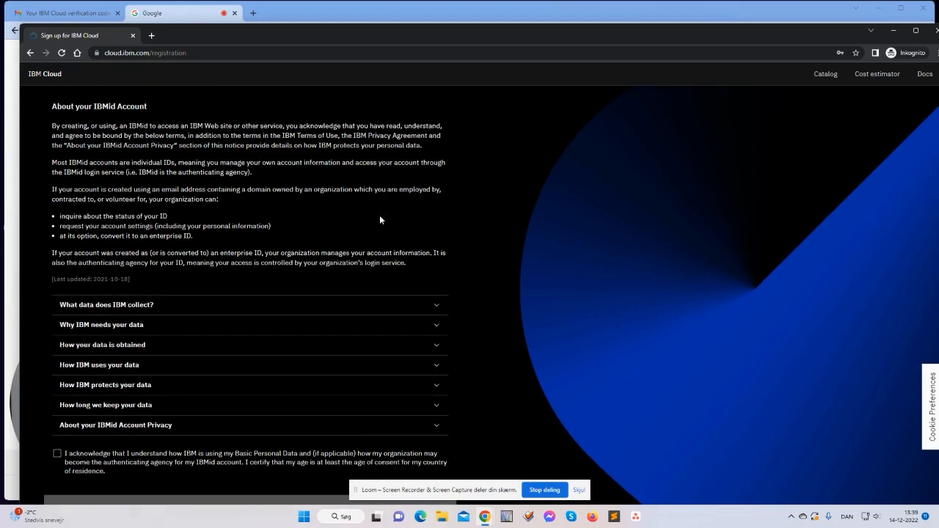
scroll("down", 3)
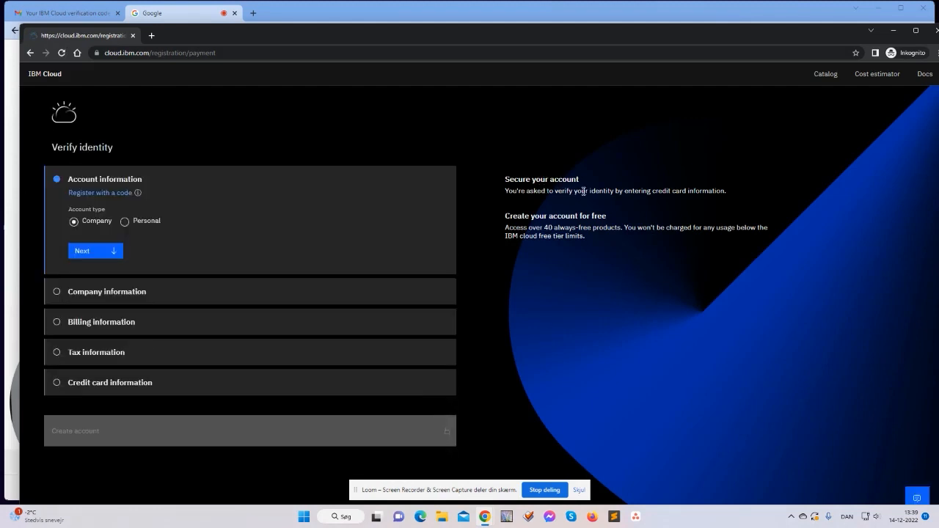
mouse_move(739, 196)
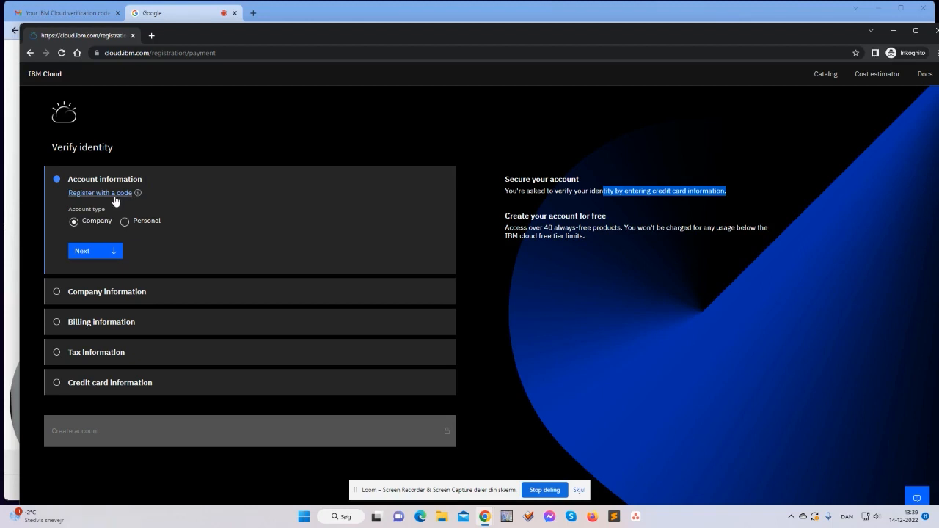
Toggle code registration off again and confirm Company as the account type.
left_click(100, 192)
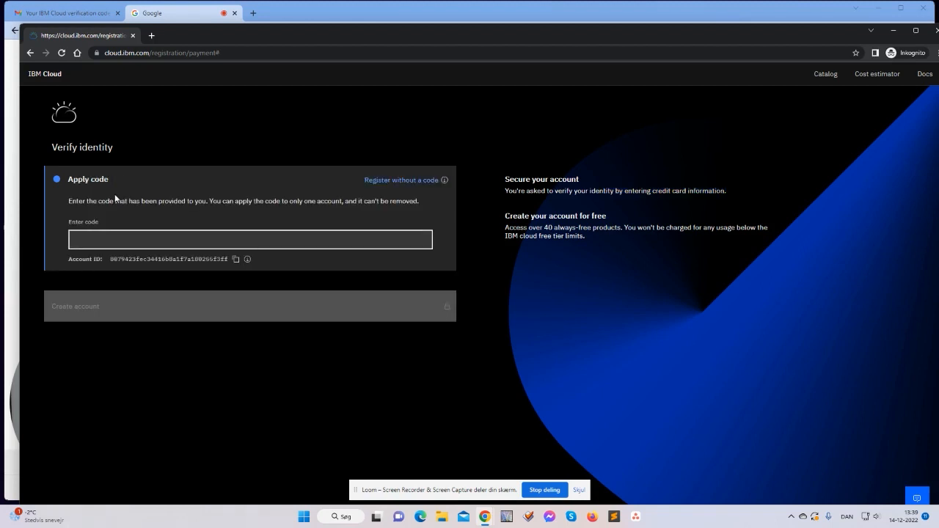
mouse_move(314, 194)
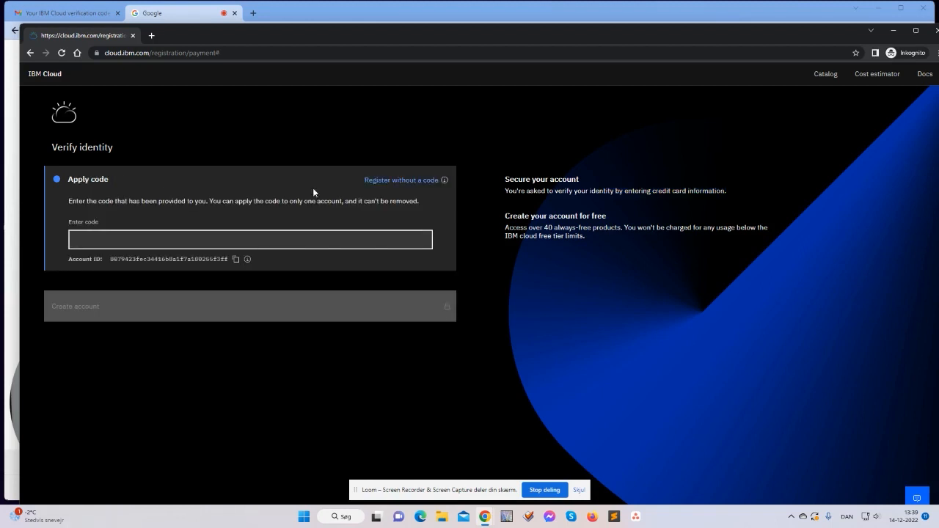
left_click(401, 179)
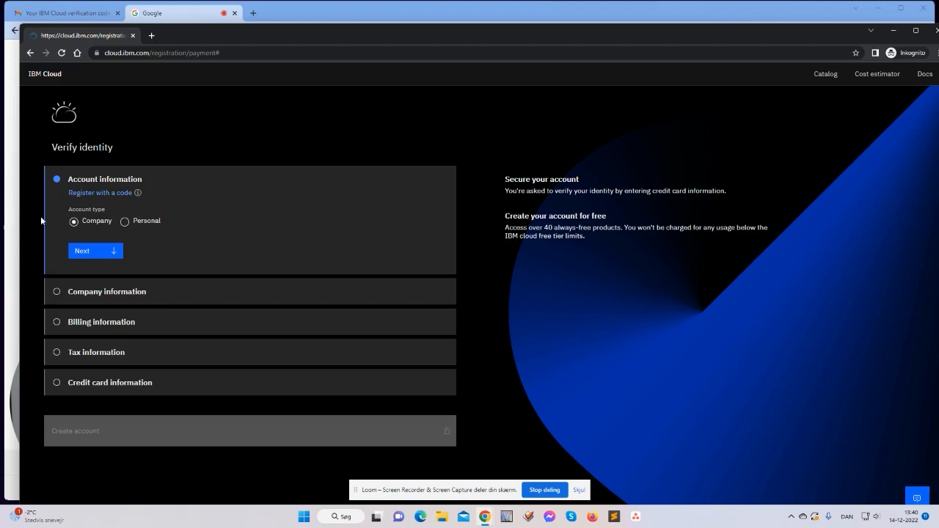
mouse_move(389, 202)
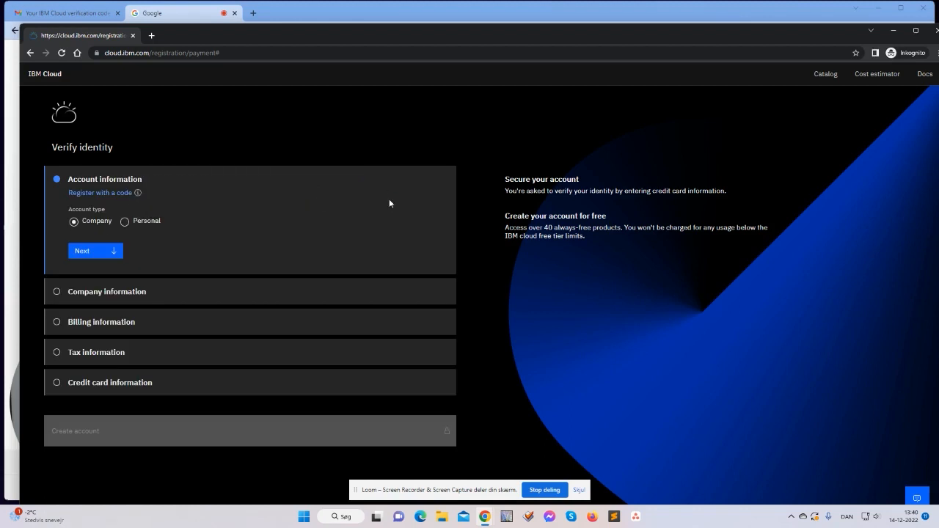
mouse_move(103, 226)
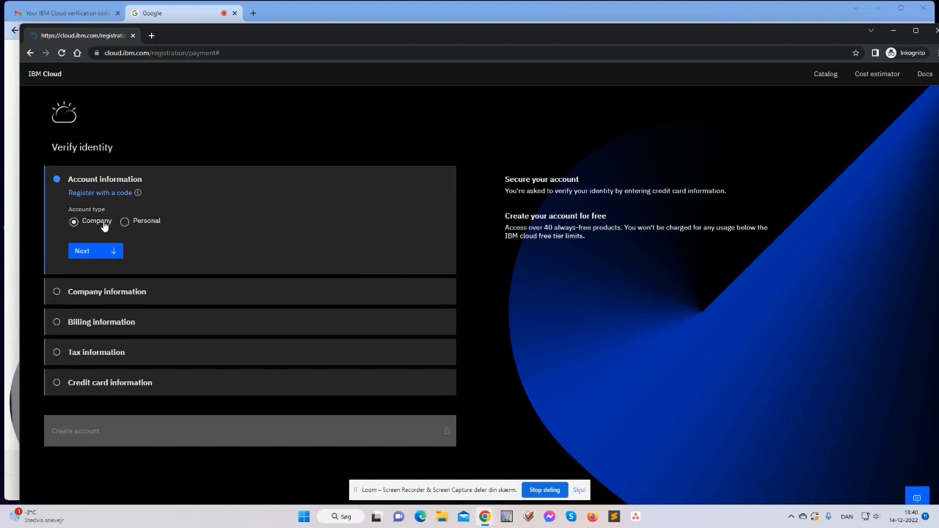
left_click(94, 249)
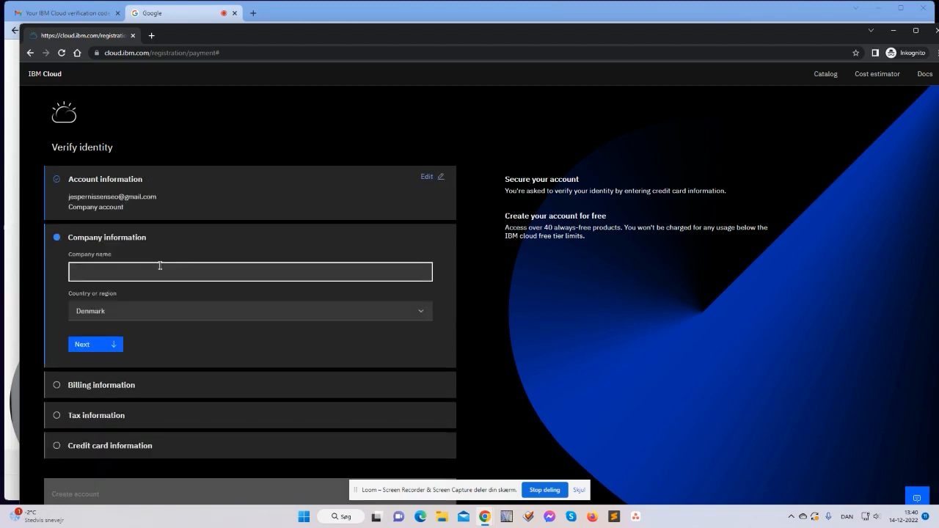
Set the company name to SEO Danmark ApS and continue to billing information.
type("SEO D")
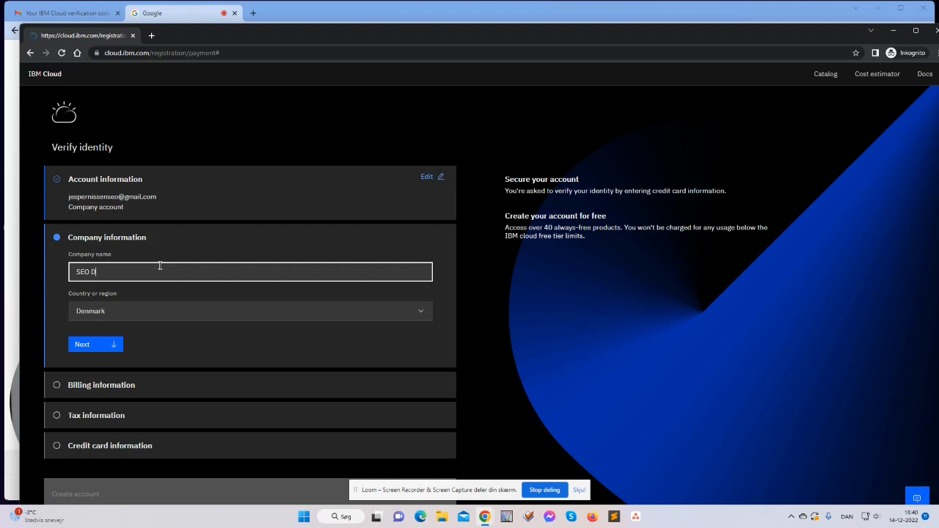
type("anmark ApS")
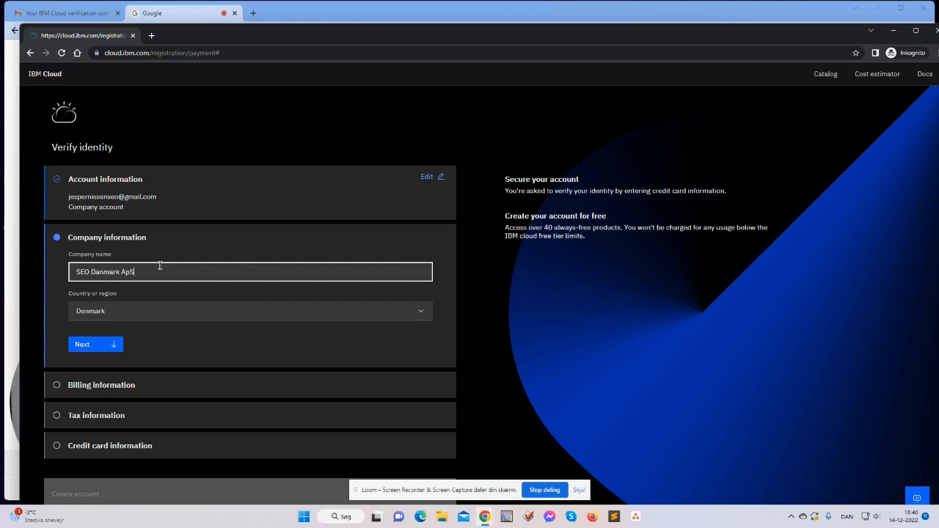
left_click(96, 344)
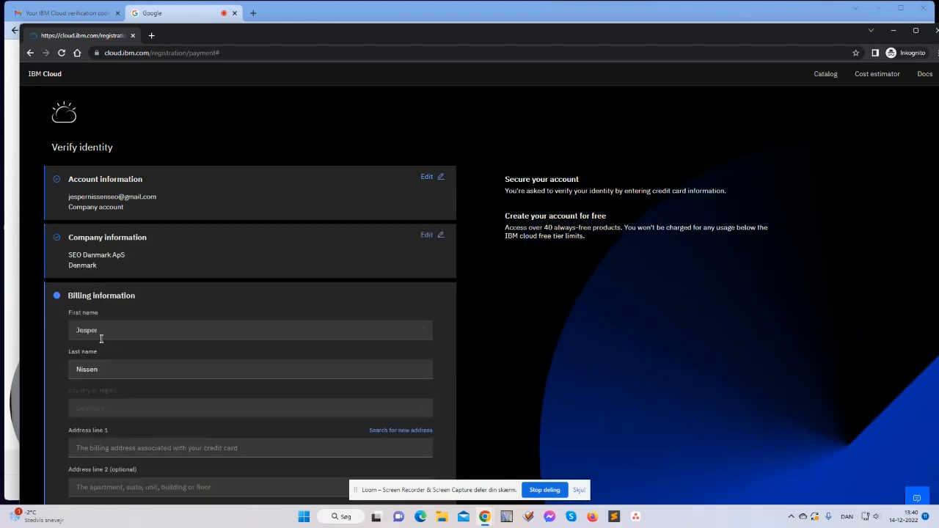
scroll("down", 3)
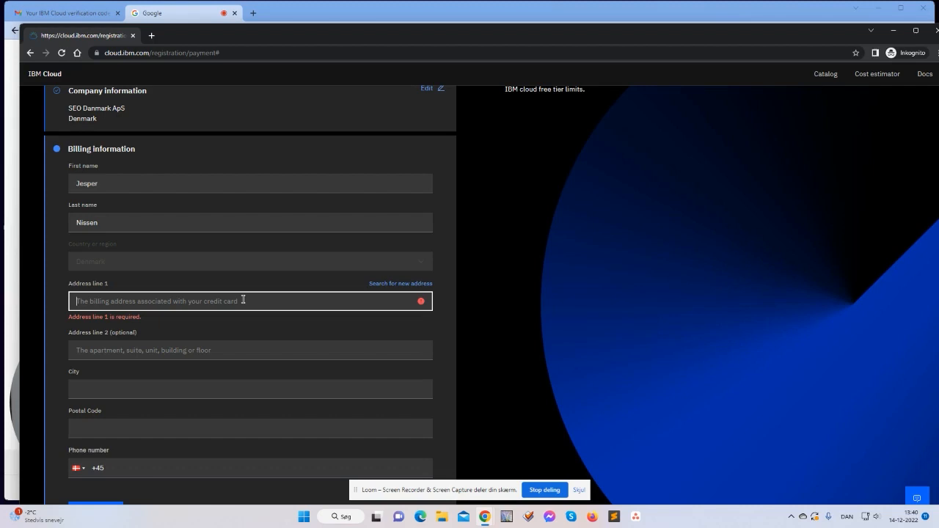
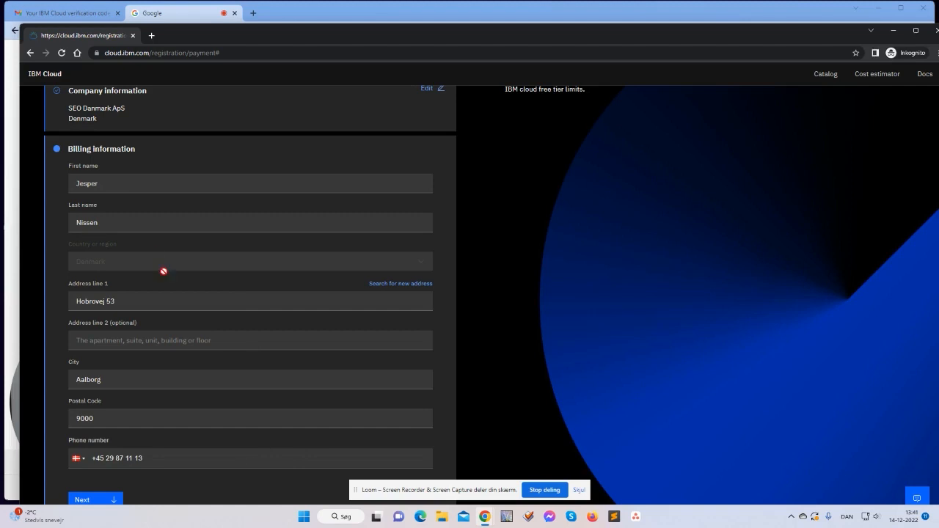
scroll("up", 3)
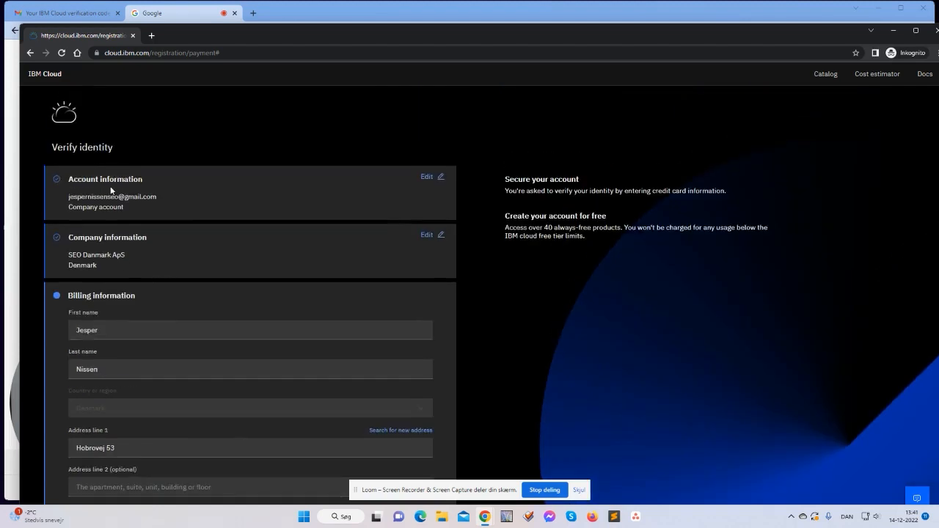
scroll("down", 3)
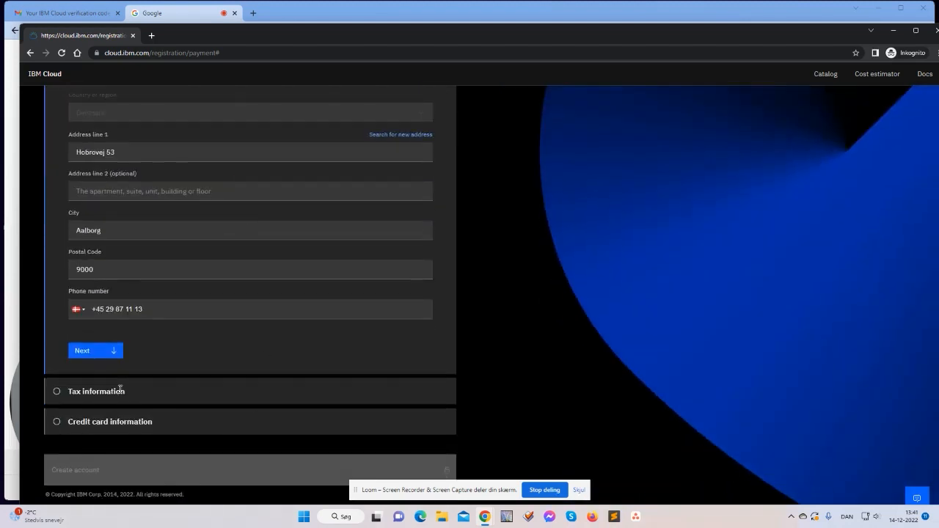
left_click(94, 349)
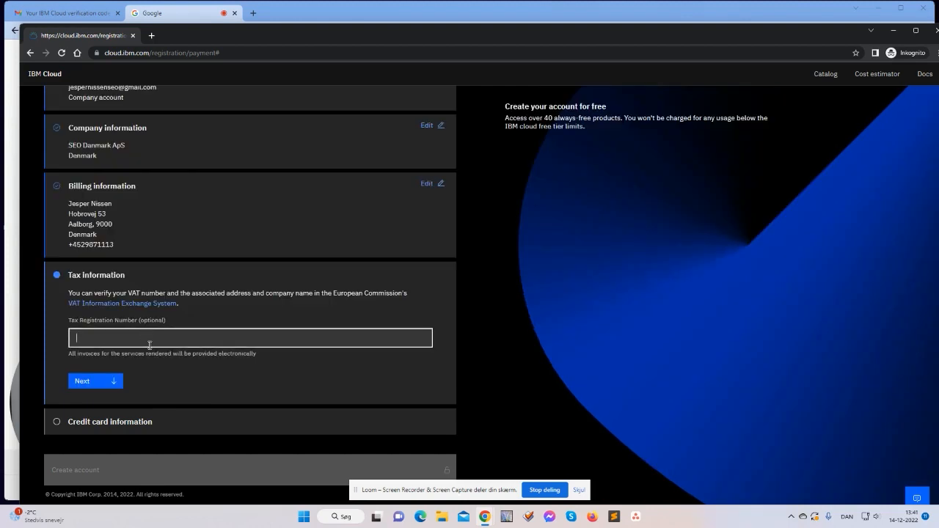
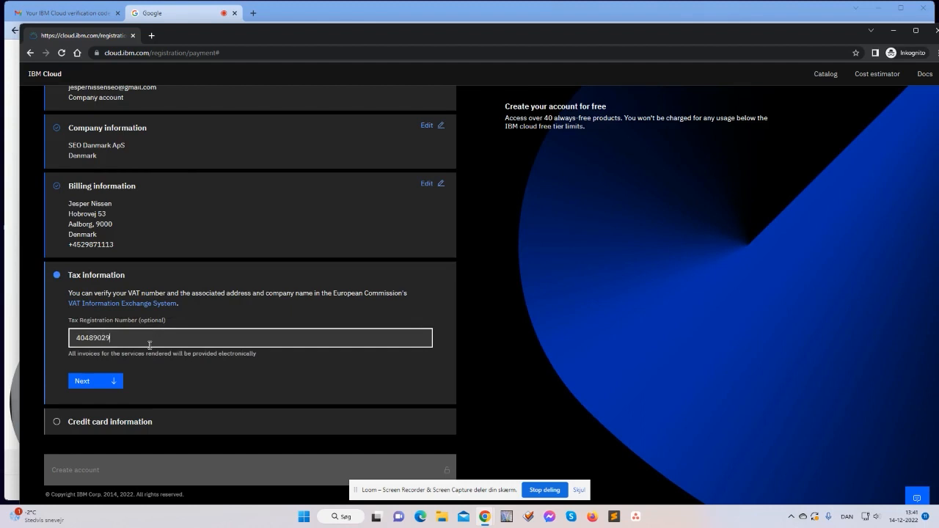
left_click(95, 382)
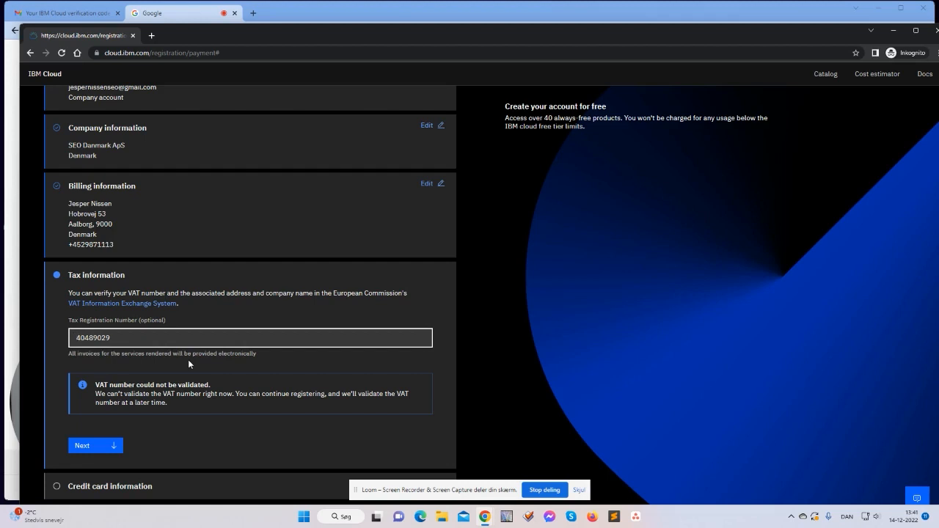
Retry the tax number with a Dk prefix, then continue past the VAT validation warning.
type("Dk")
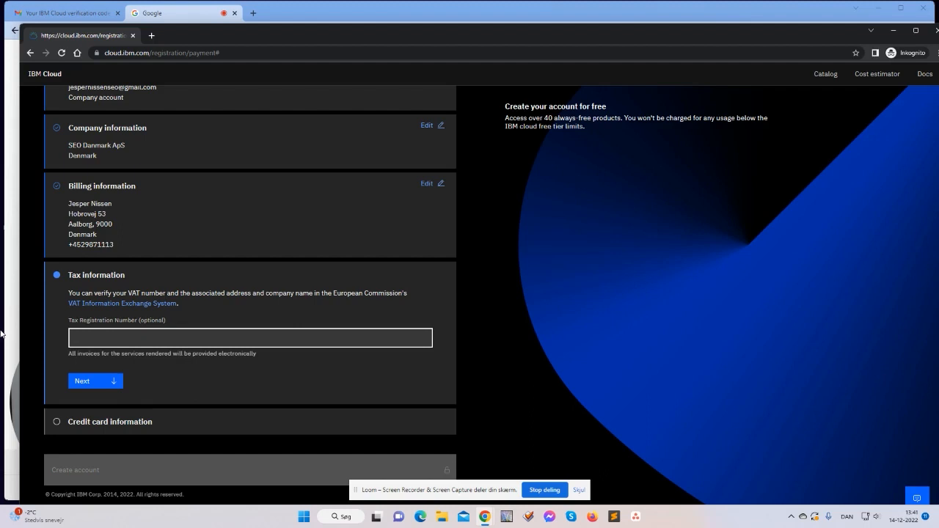
left_click(249, 337)
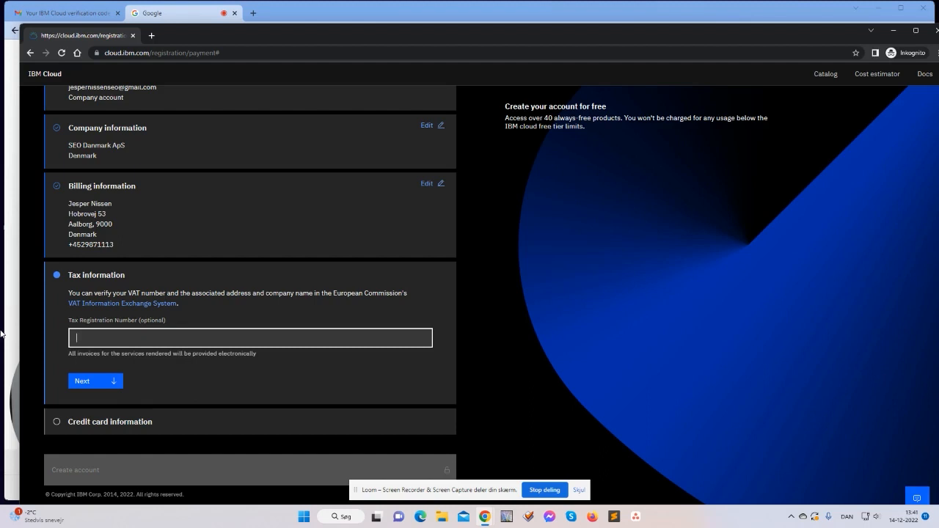
left_click(83, 382)
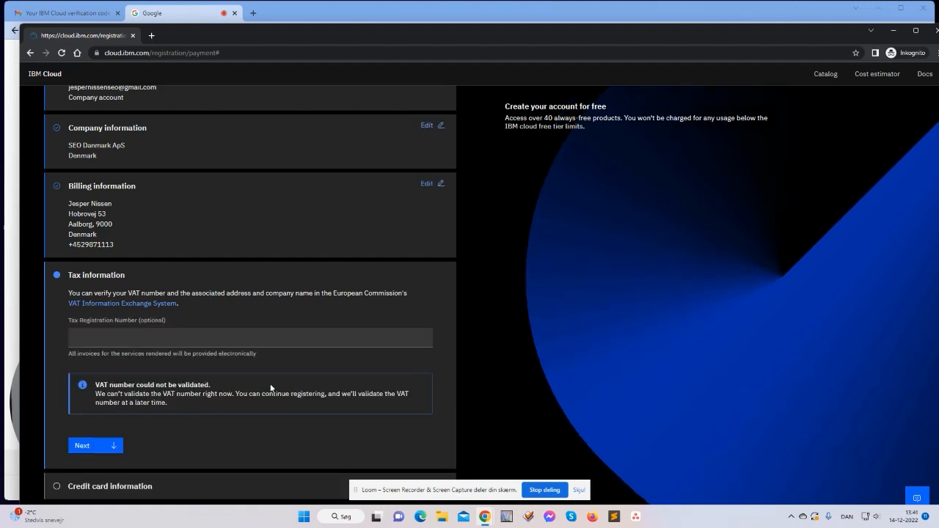
scroll("down", 3)
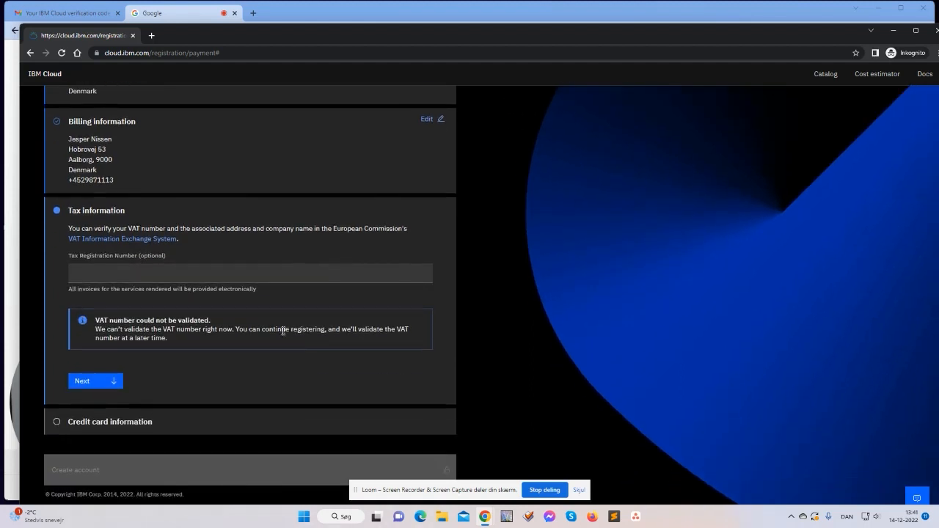
mouse_move(258, 344)
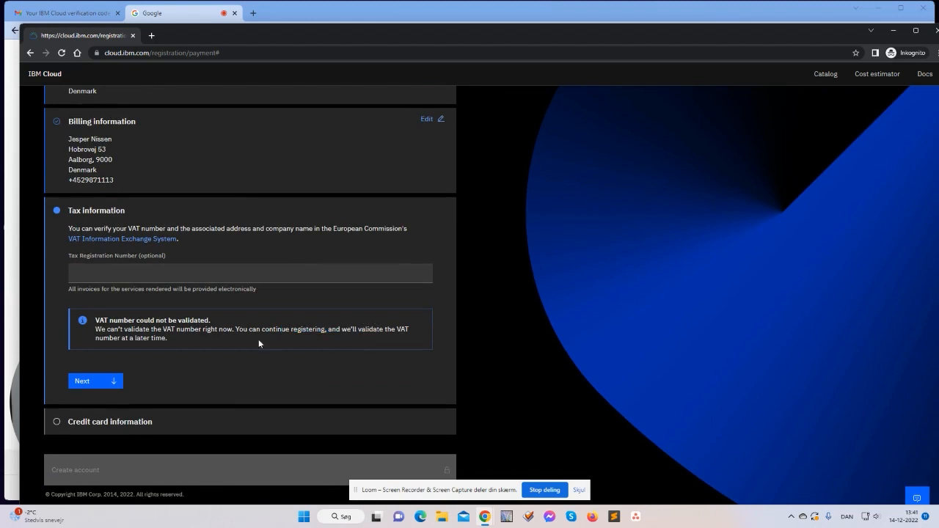
left_click(82, 382)
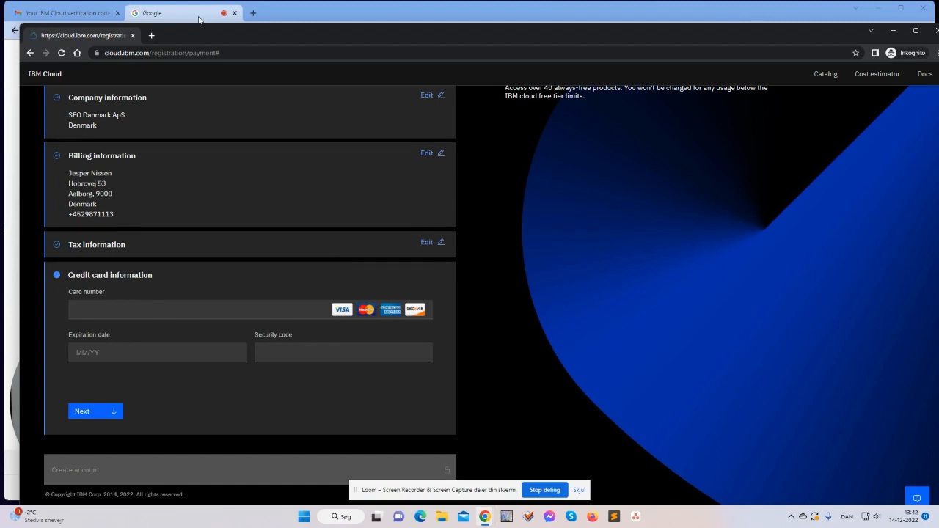
Fill in the card number, expiry and security code and submit Create account.
left_click(176, 11)
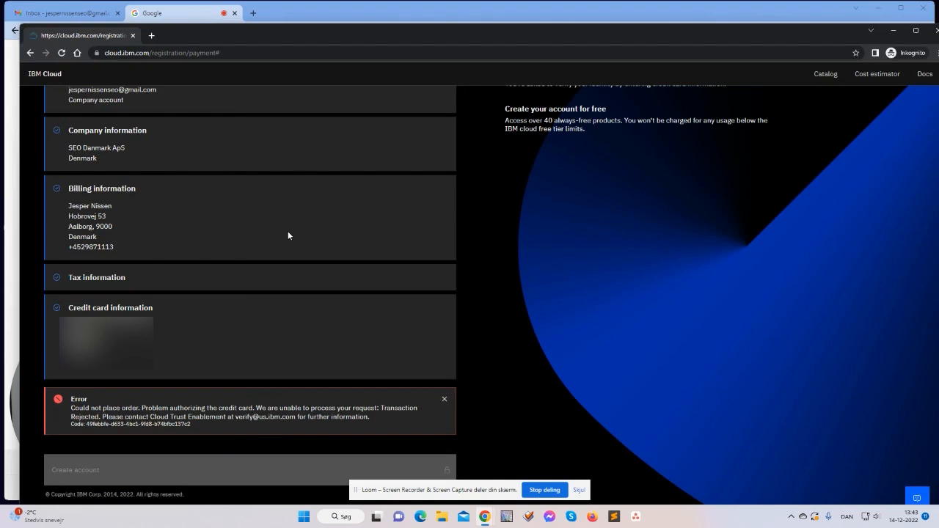
mouse_move(217, 301)
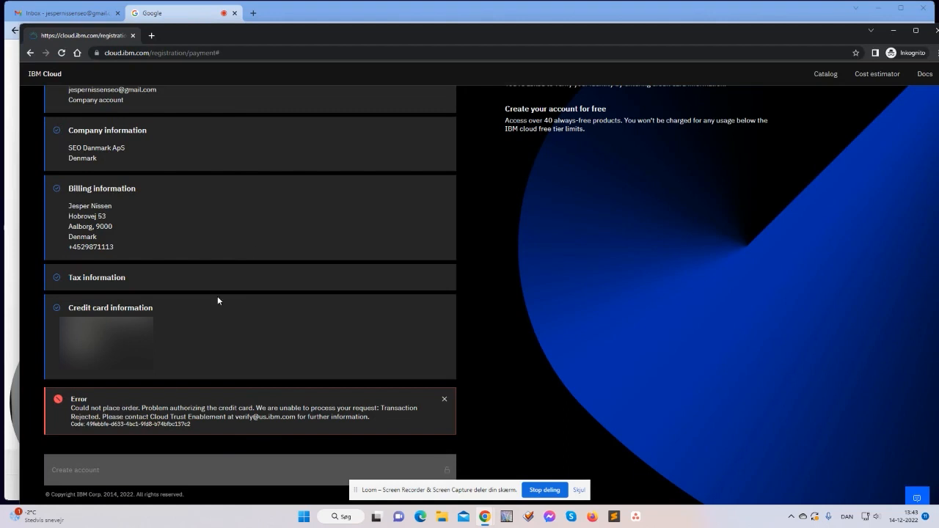
mouse_move(144, 408)
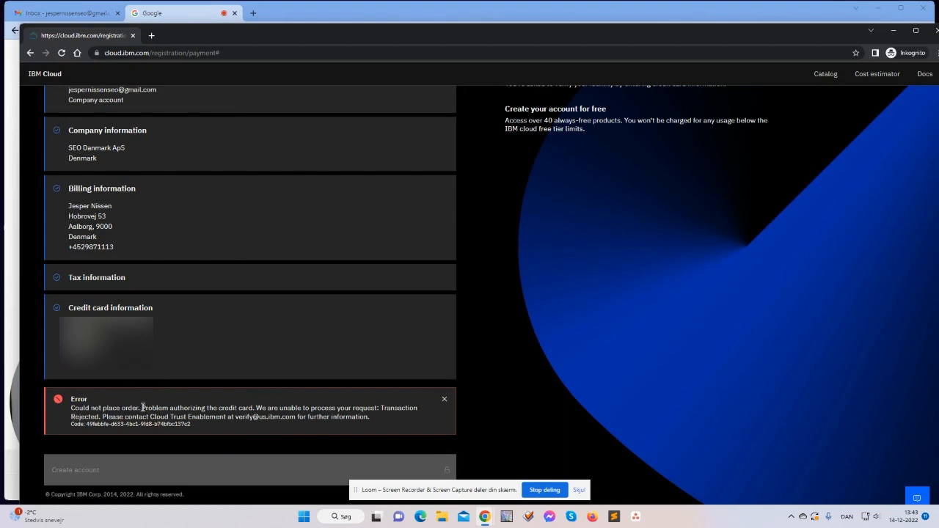
Select the 'Problem authorizing the credit card' wording in the rejection banner.
double_click(196, 408)
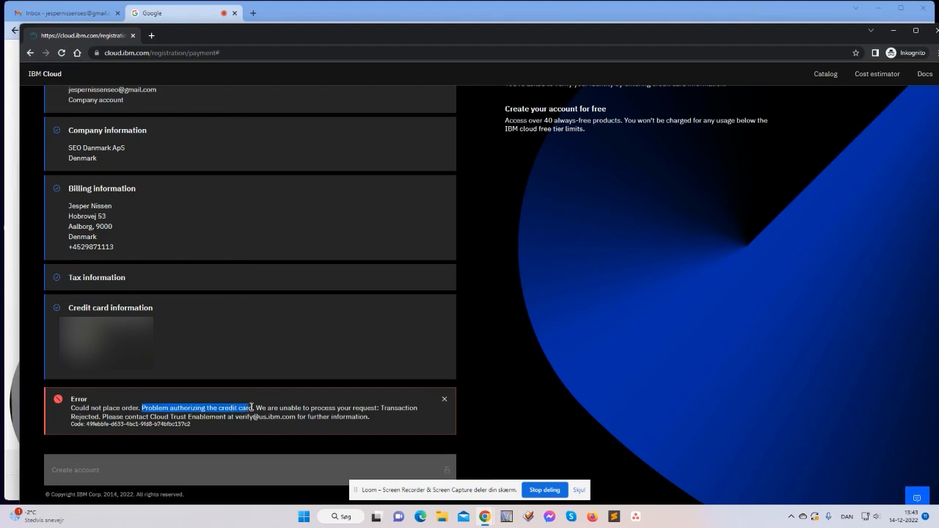
mouse_move(378, 405)
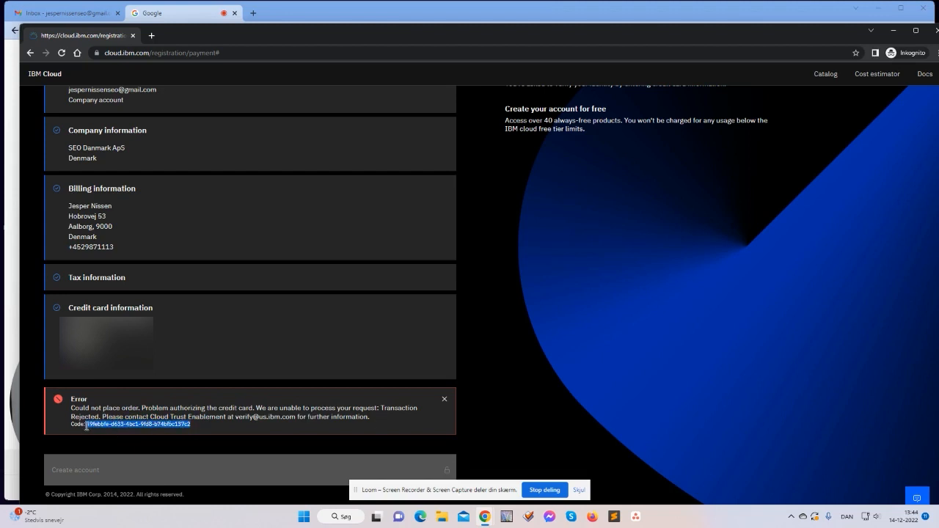
mouse_move(514, 393)
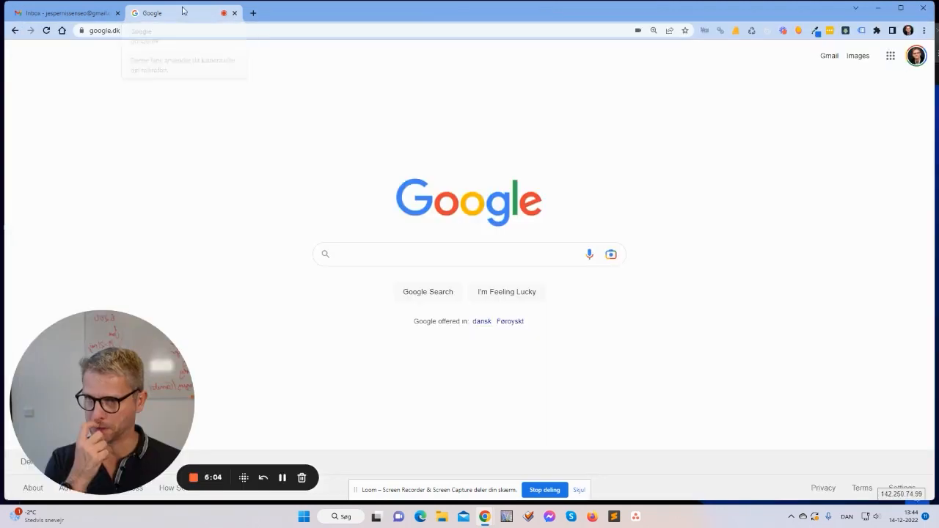
left_click(455, 253)
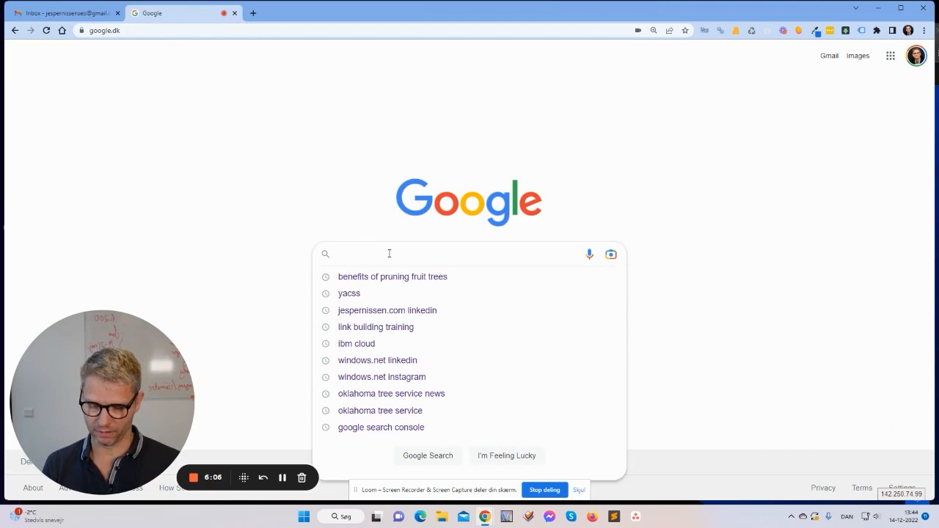
left_click(357, 343)
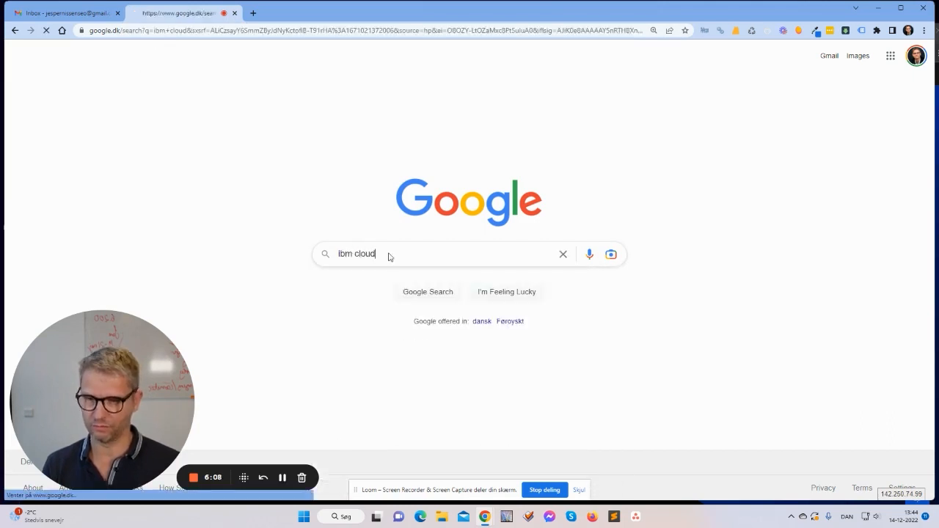
key("Return")
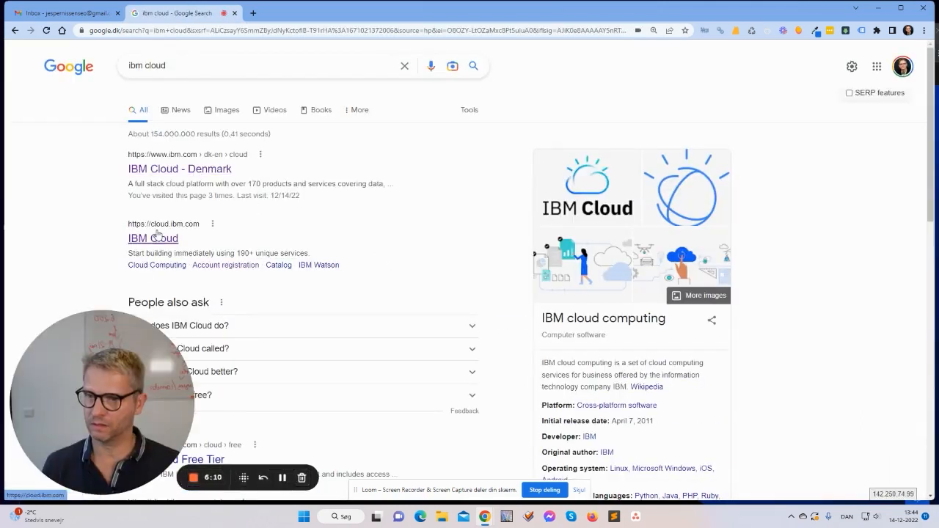
left_click(152, 238)
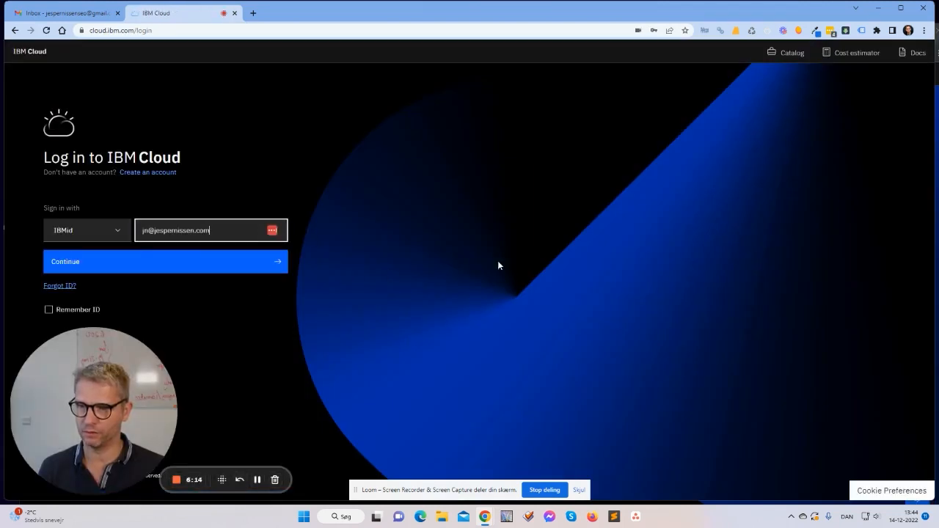
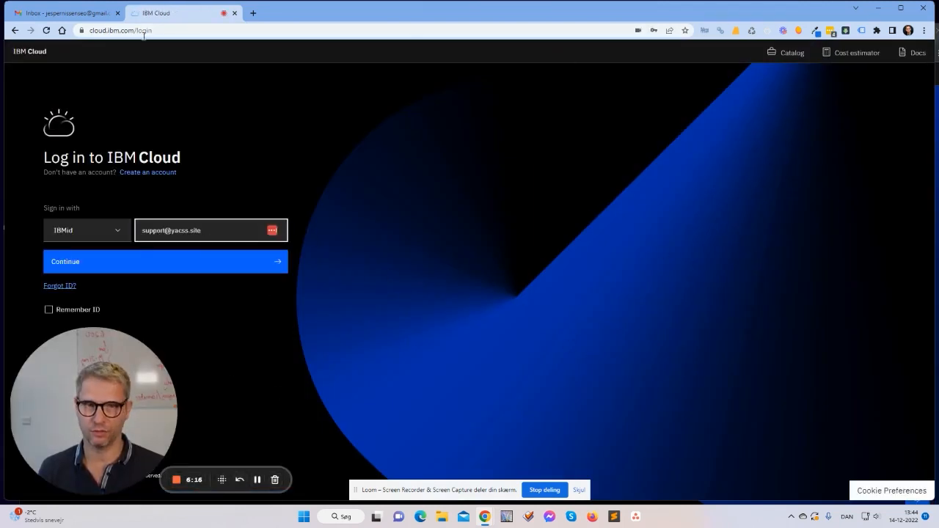
mouse_move(91, 65)
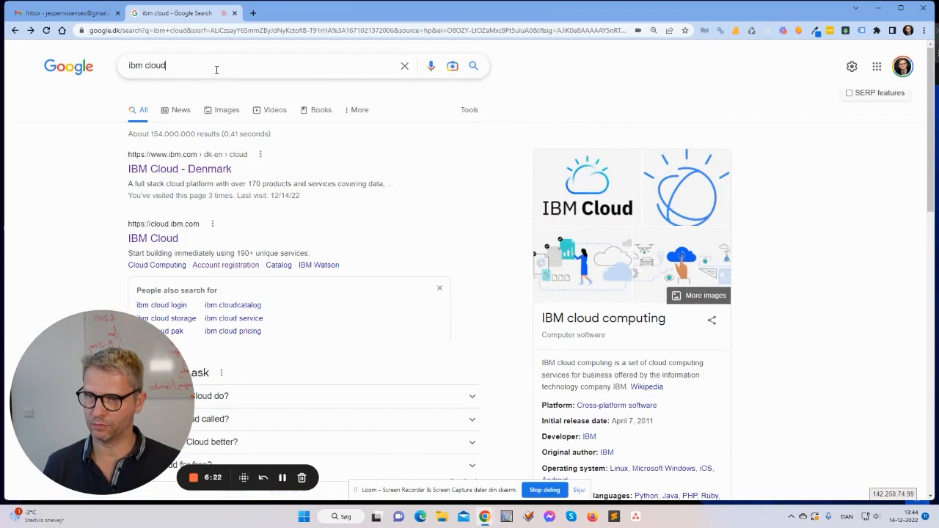
Search 'ibm cloud support', open the IBM Cloud Support page and scroll down to the support case section.
type("support")
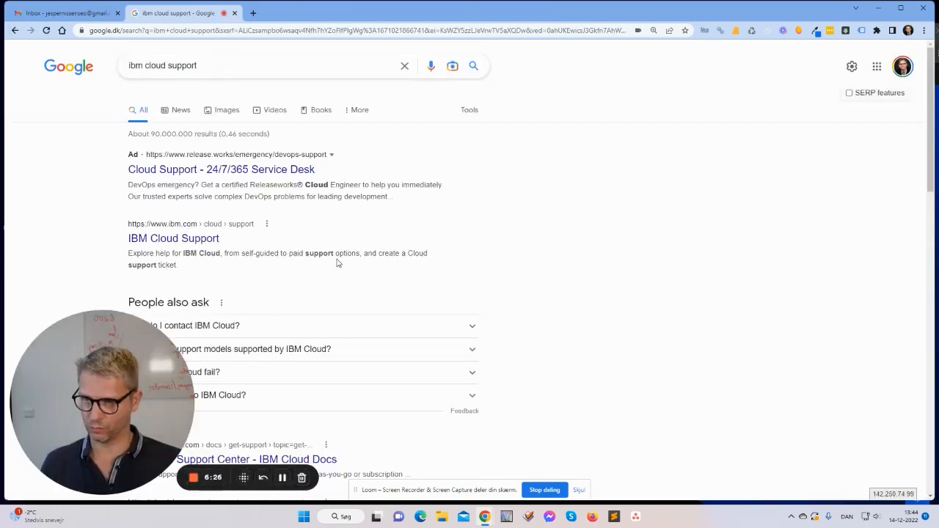
left_click(174, 238)
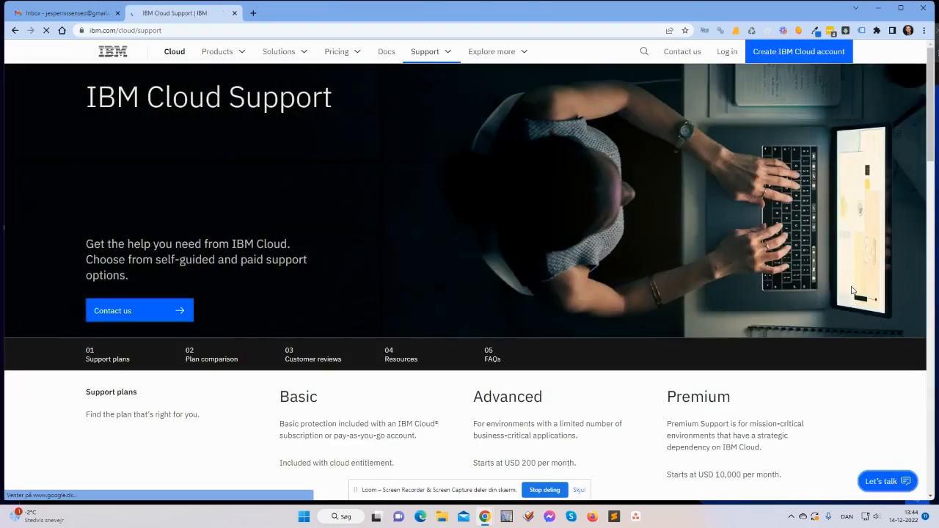
scroll("down", 3)
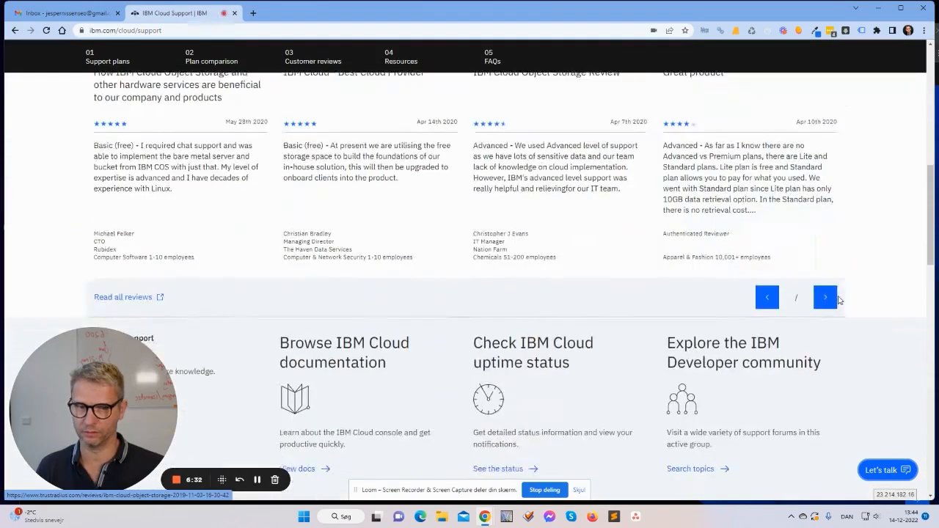
scroll("down", 3)
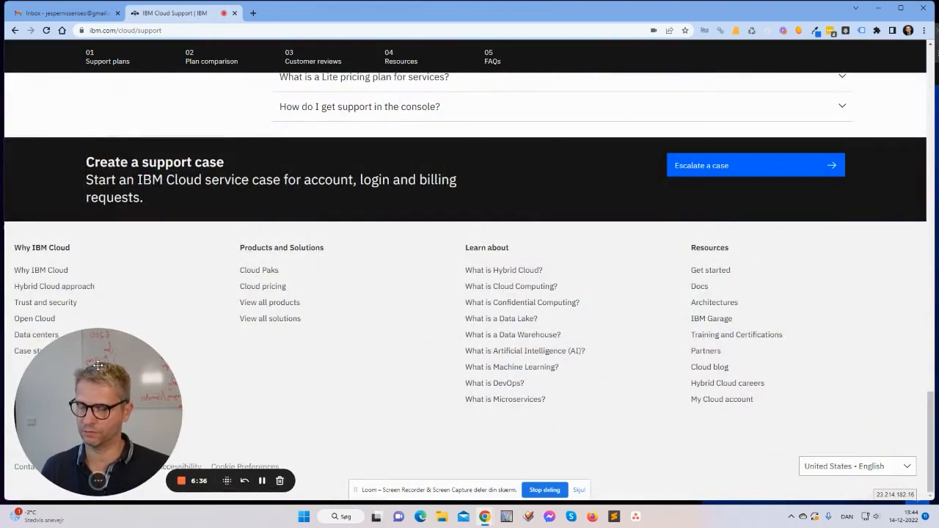
mouse_move(262, 481)
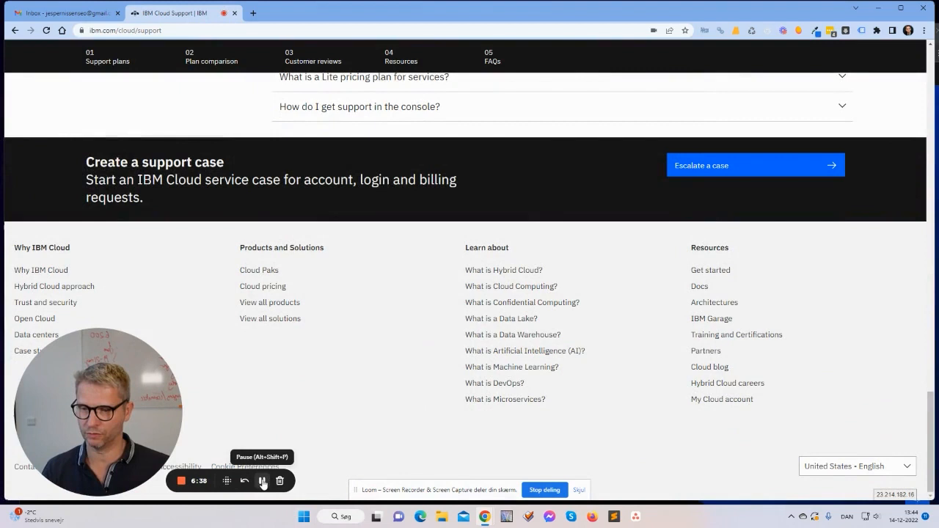
left_click(293, 14)
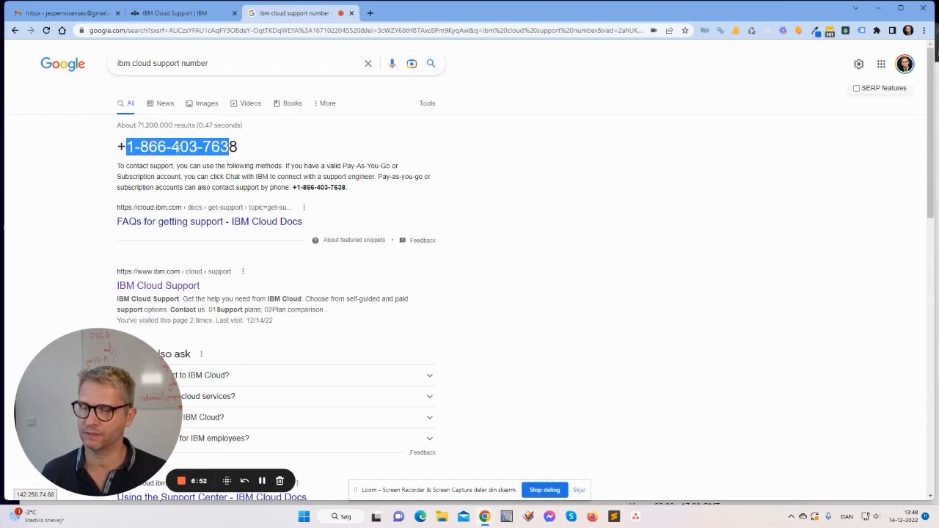
left_click(250, 147)
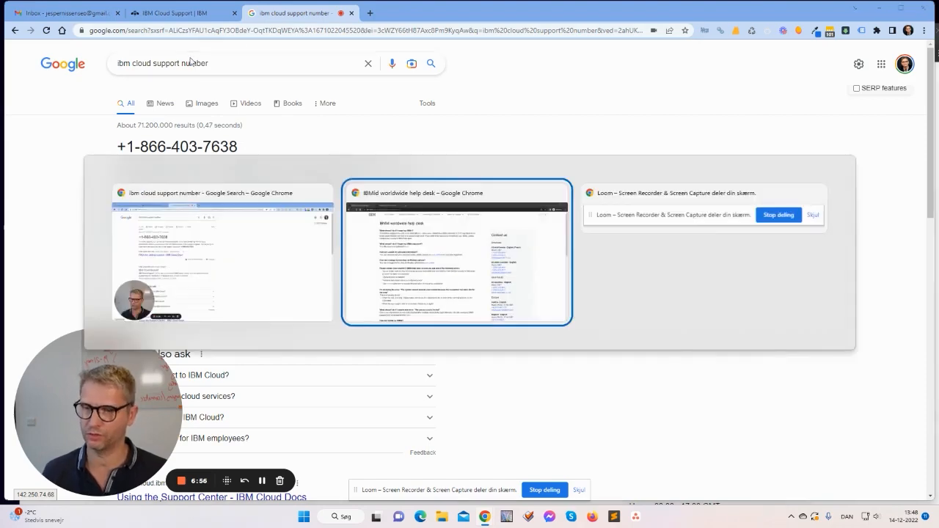
left_click(455, 255)
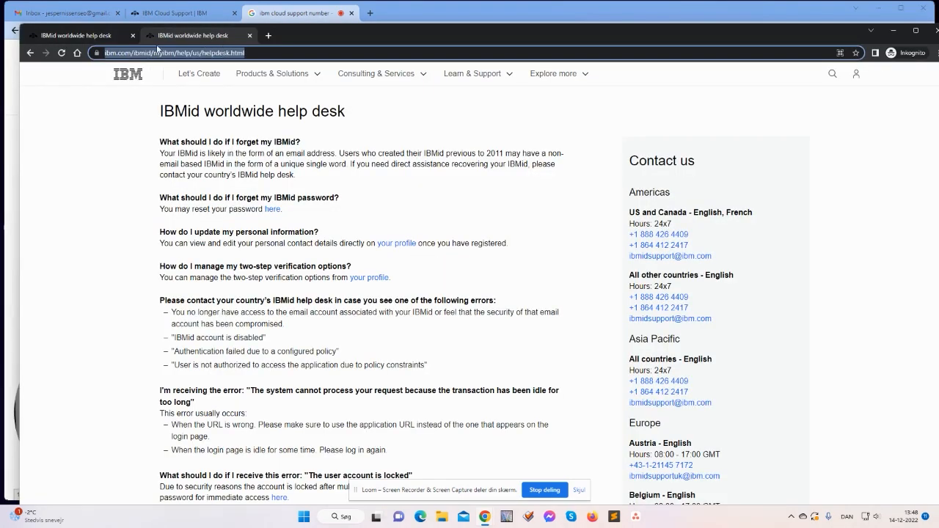
mouse_move(199, 12)
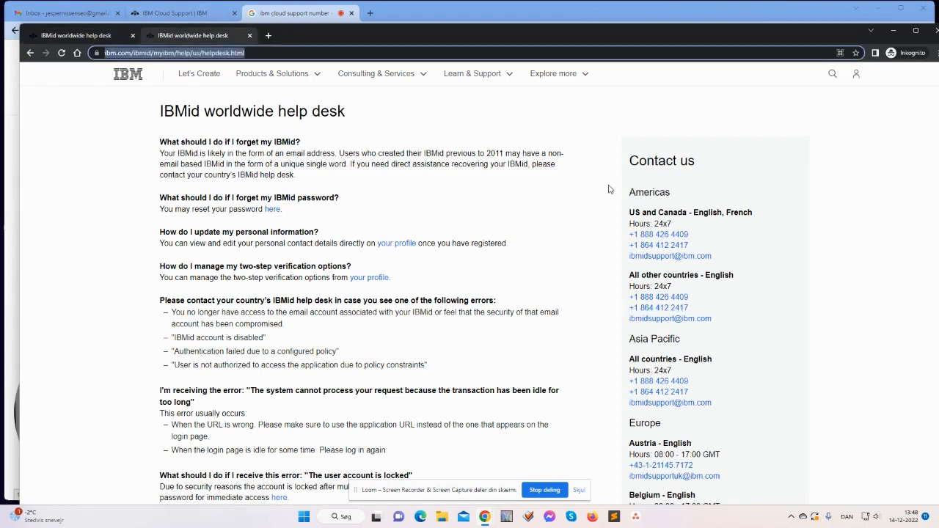
mouse_move(203, 32)
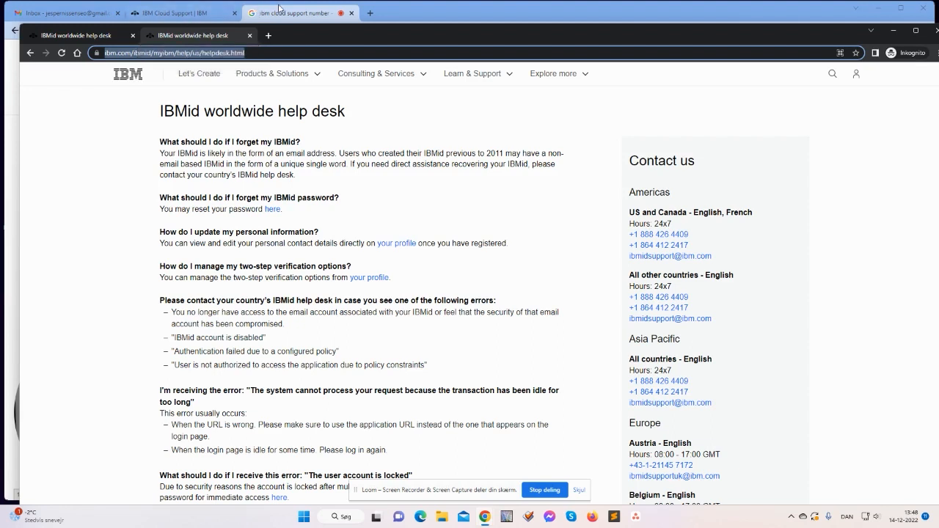
mouse_move(292, 18)
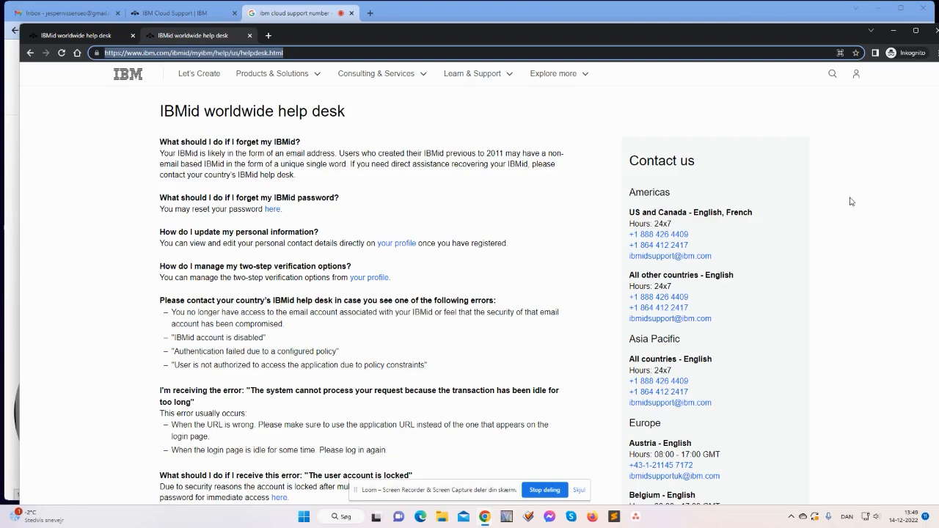
scroll("down", 3)
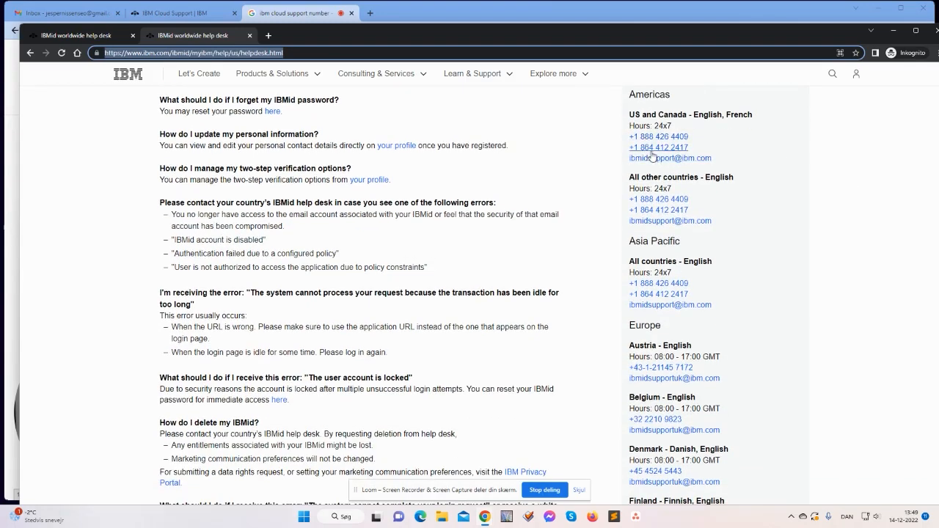
scroll("up", 3)
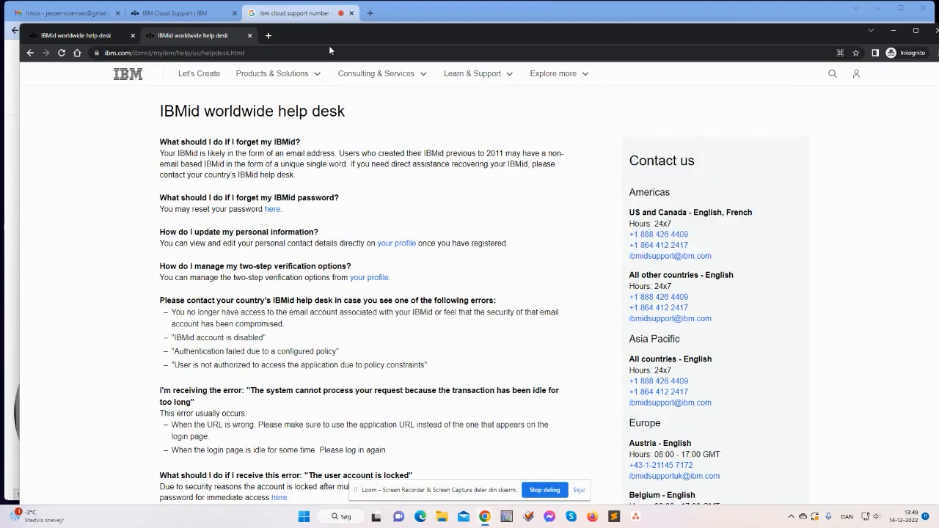
left_click(293, 12)
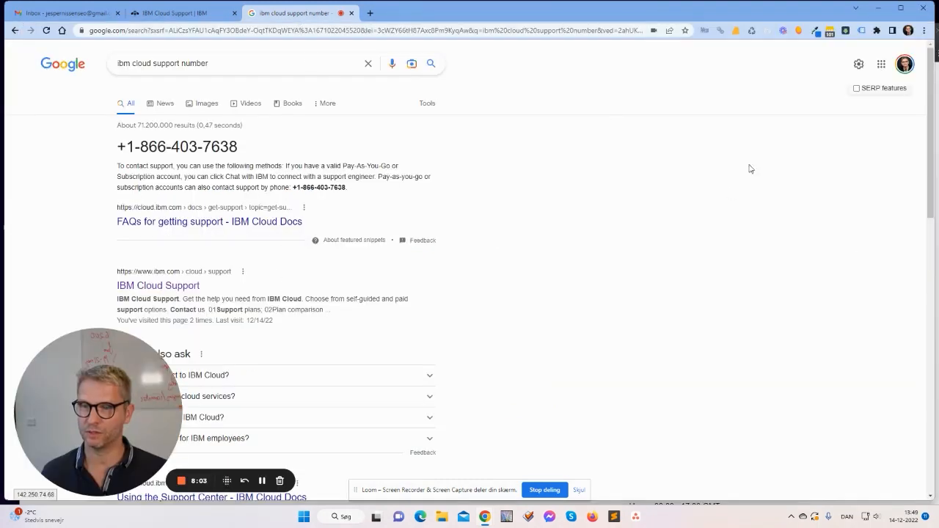
mouse_move(707, 227)
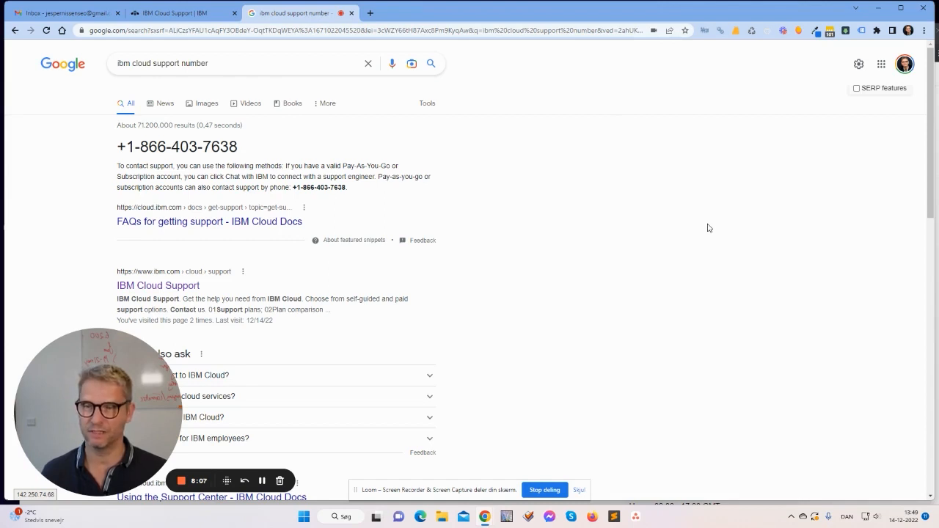
mouse_move(523, 229)
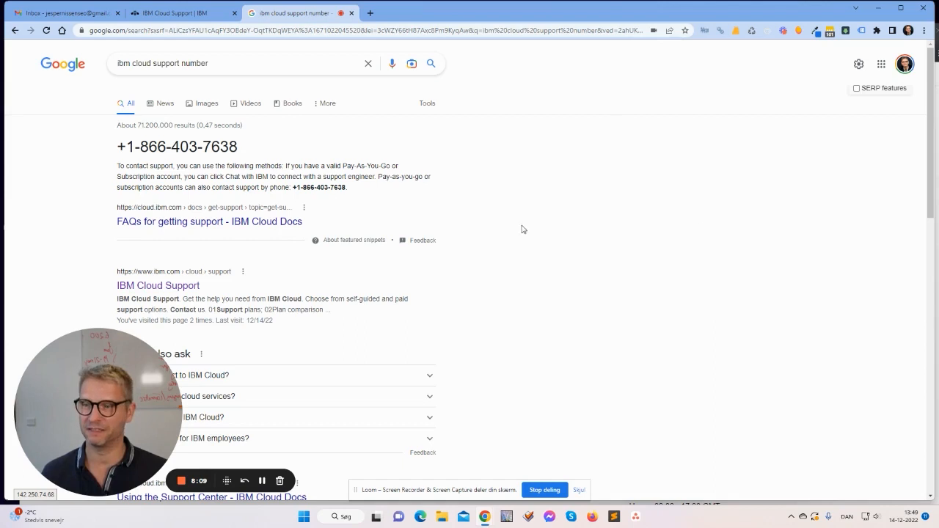
mouse_move(449, 381)
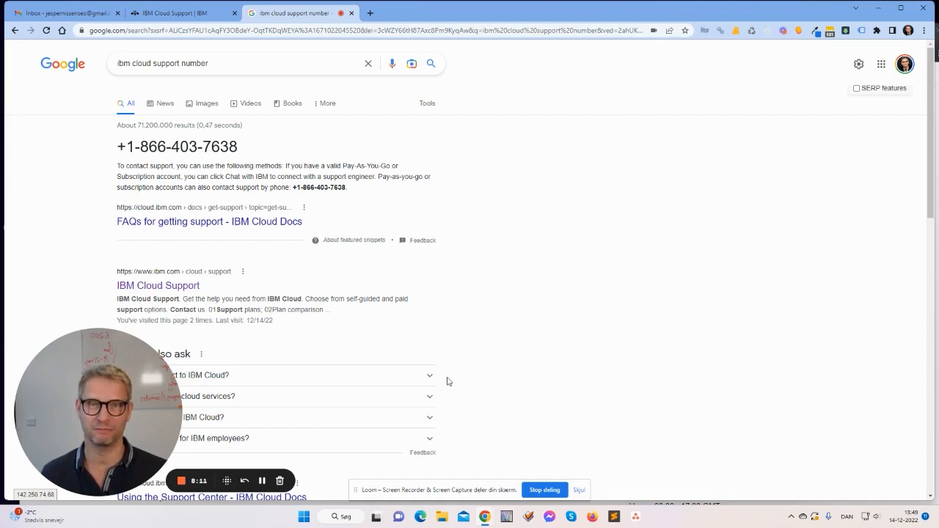